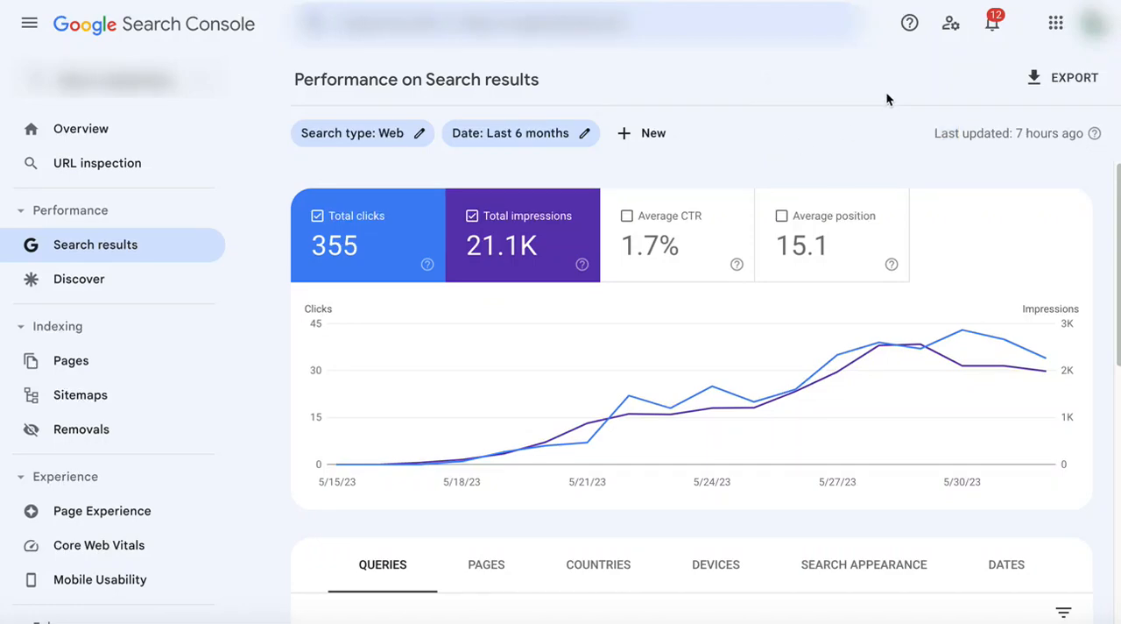
mouse_move(848, 111)
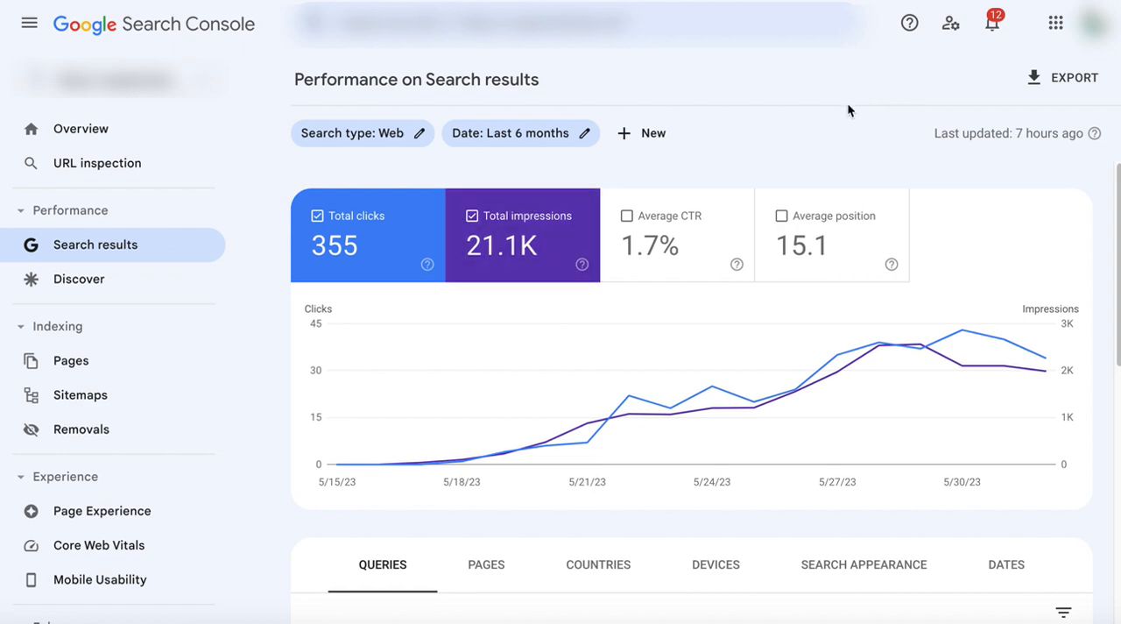
mouse_move(847, 96)
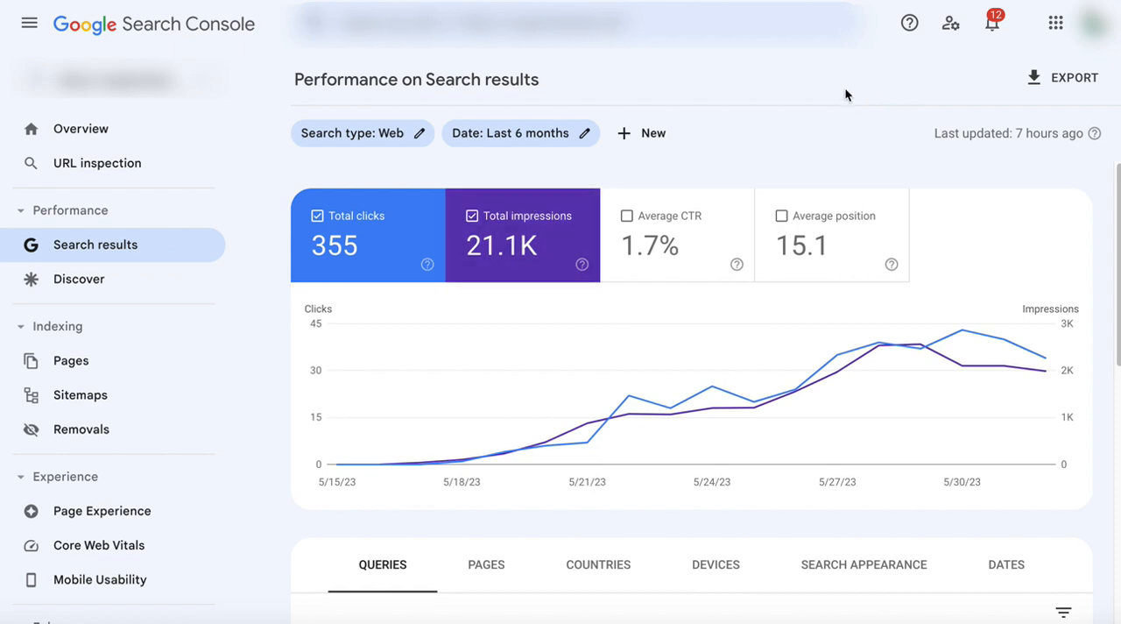
mouse_move(789, 118)
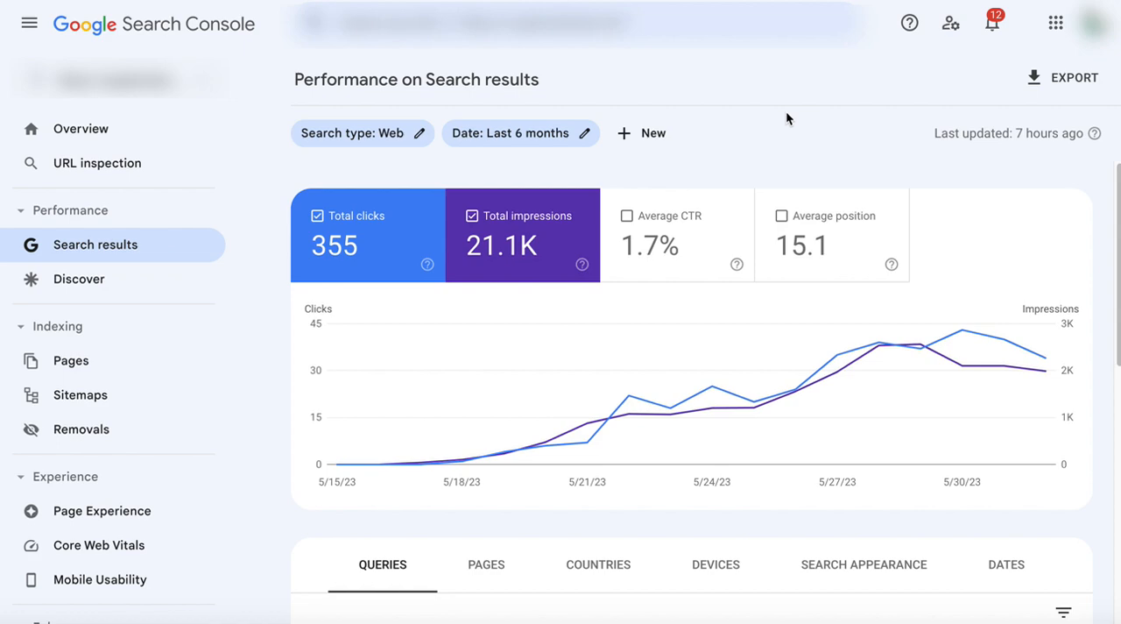
mouse_move(752, 105)
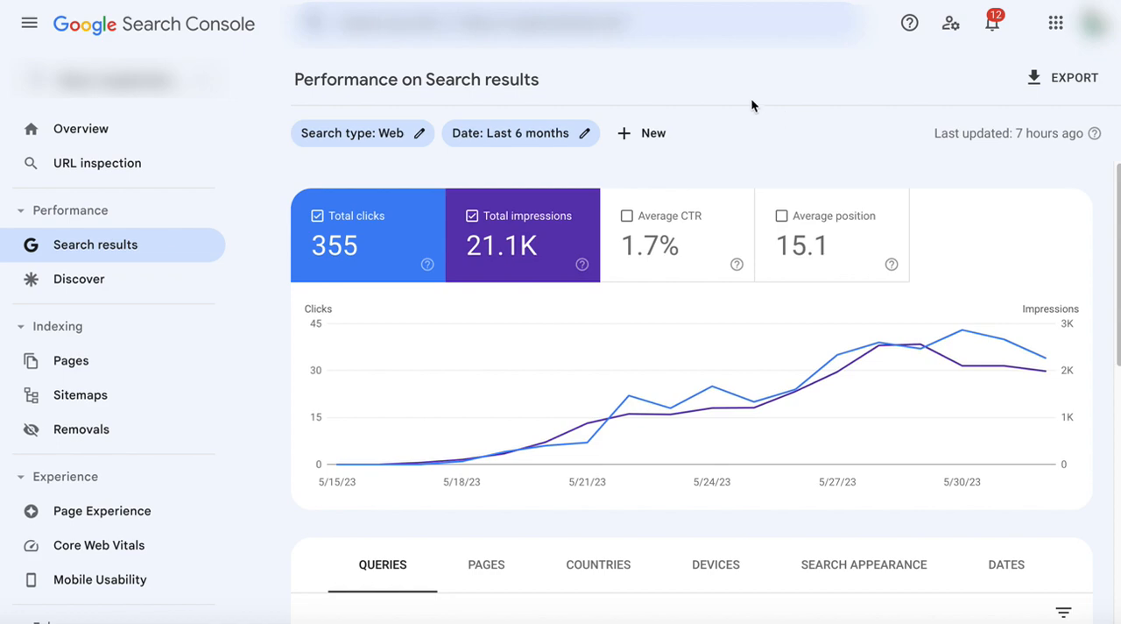
mouse_move(786, 86)
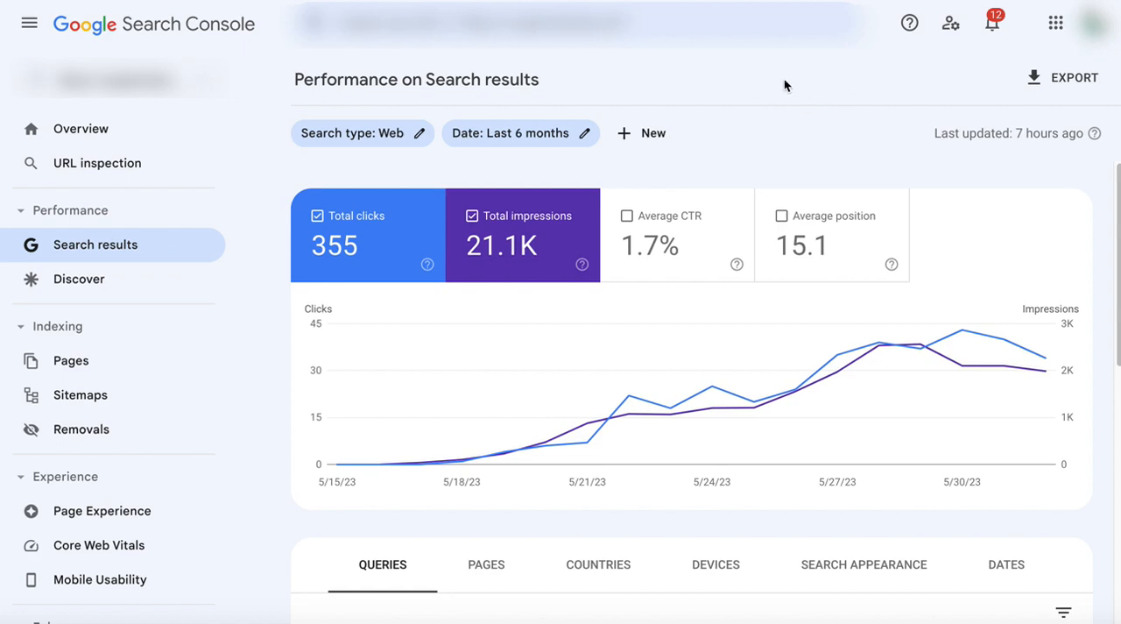
mouse_move(675, 97)
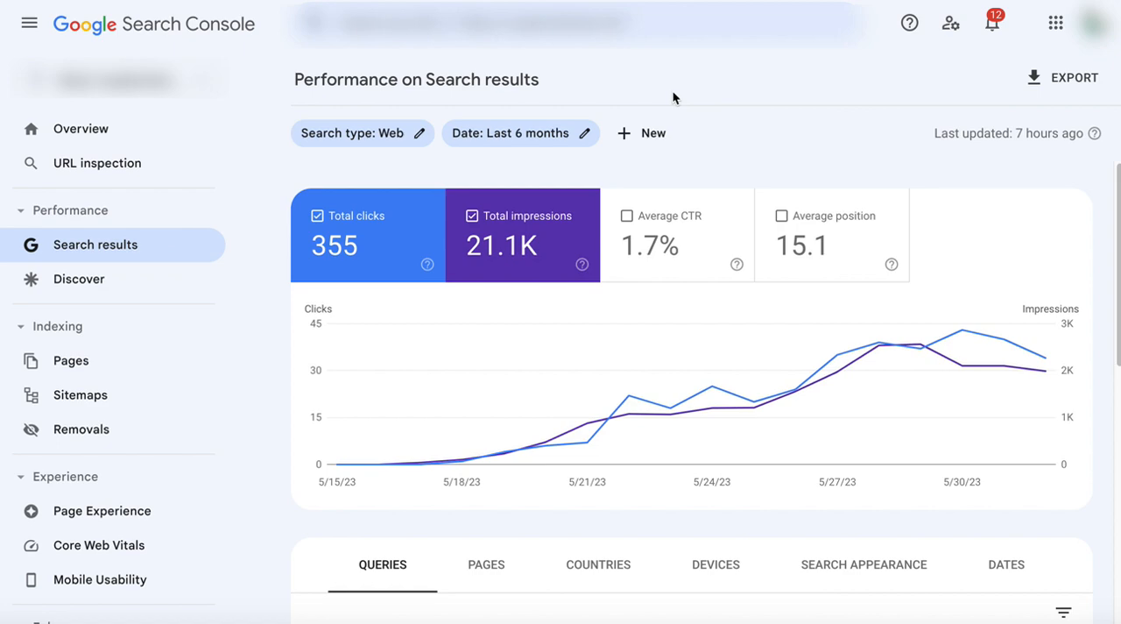
mouse_move(675, 100)
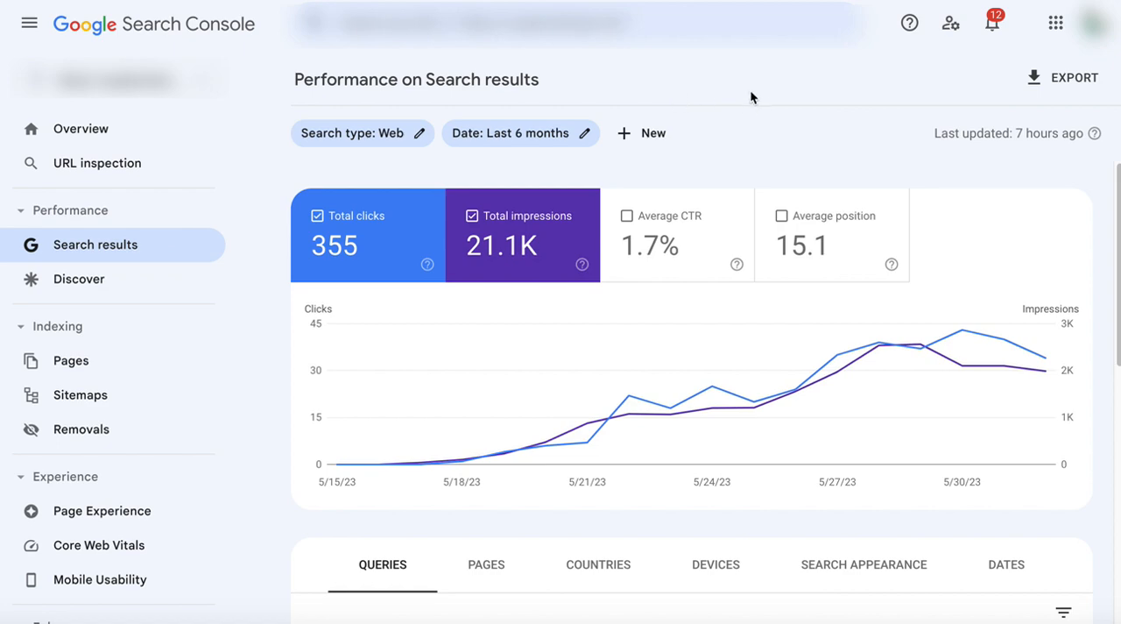
mouse_move(748, 106)
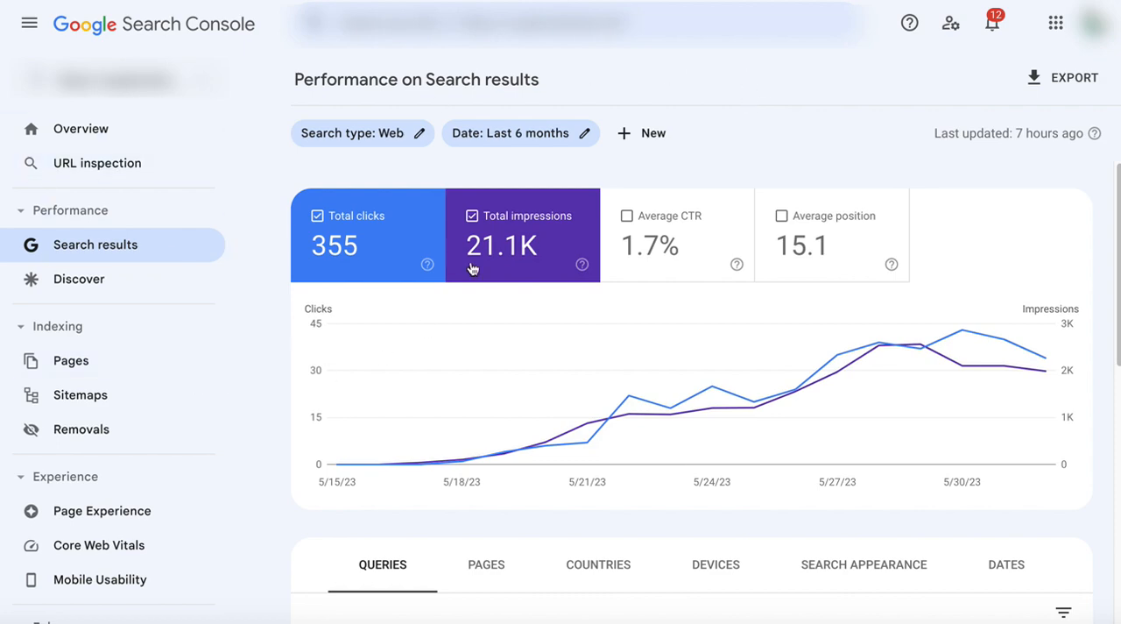
mouse_move(715, 91)
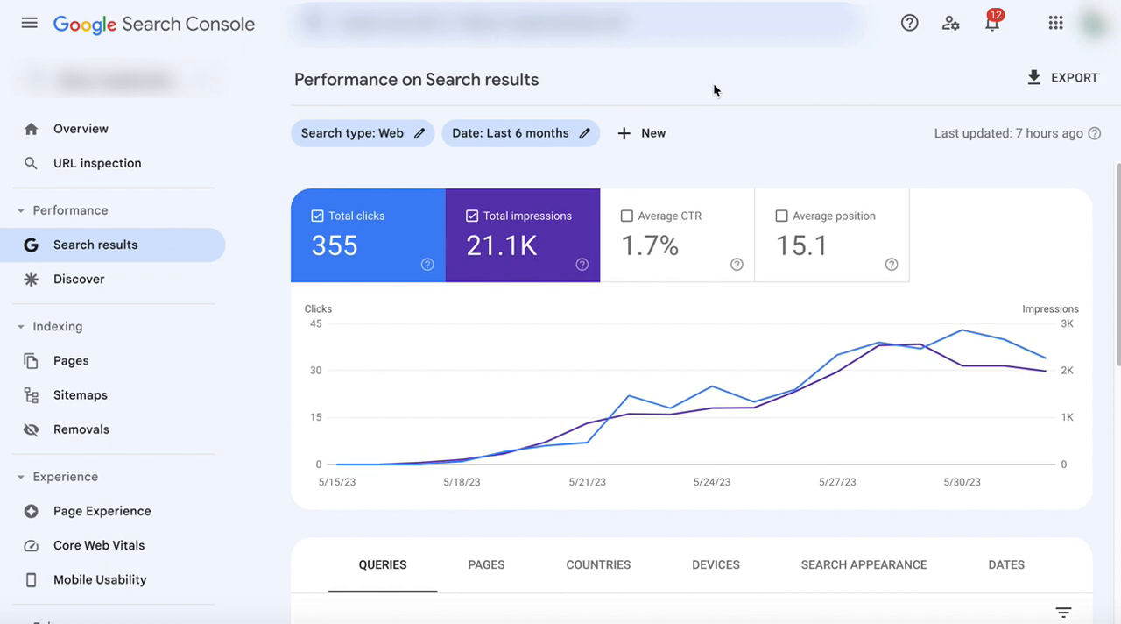
mouse_move(702, 93)
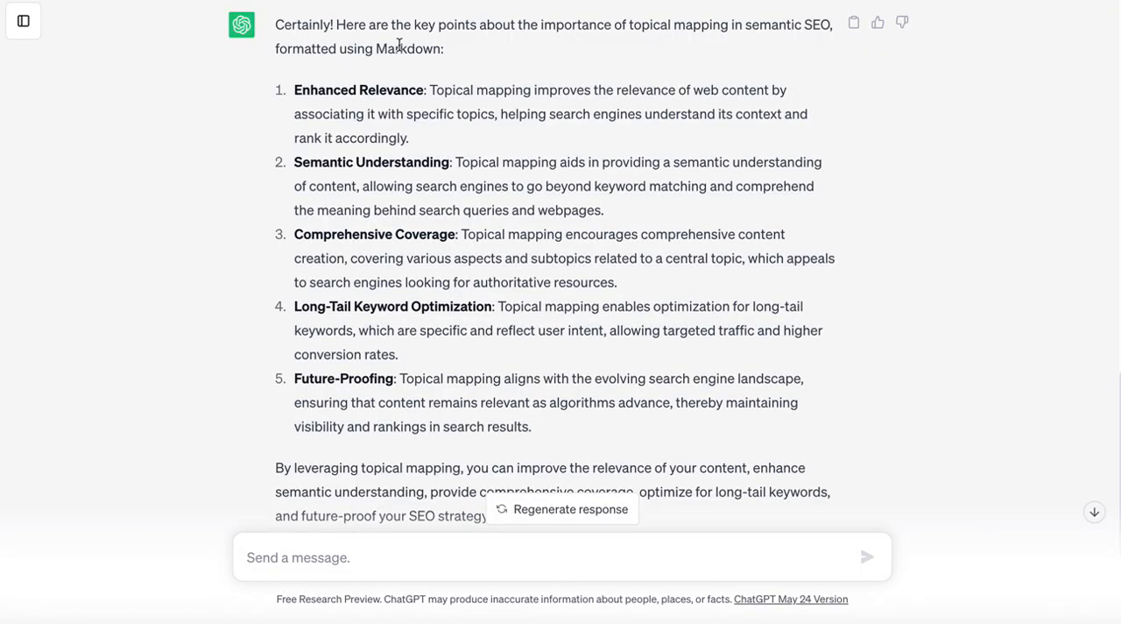
mouse_move(462, 105)
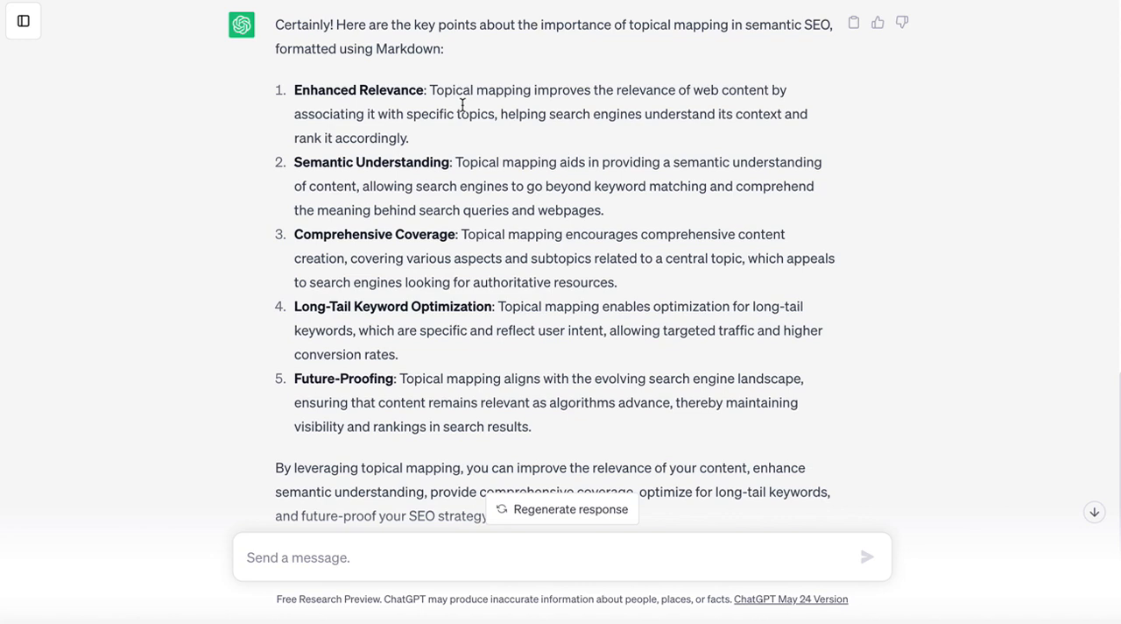
mouse_move(466, 134)
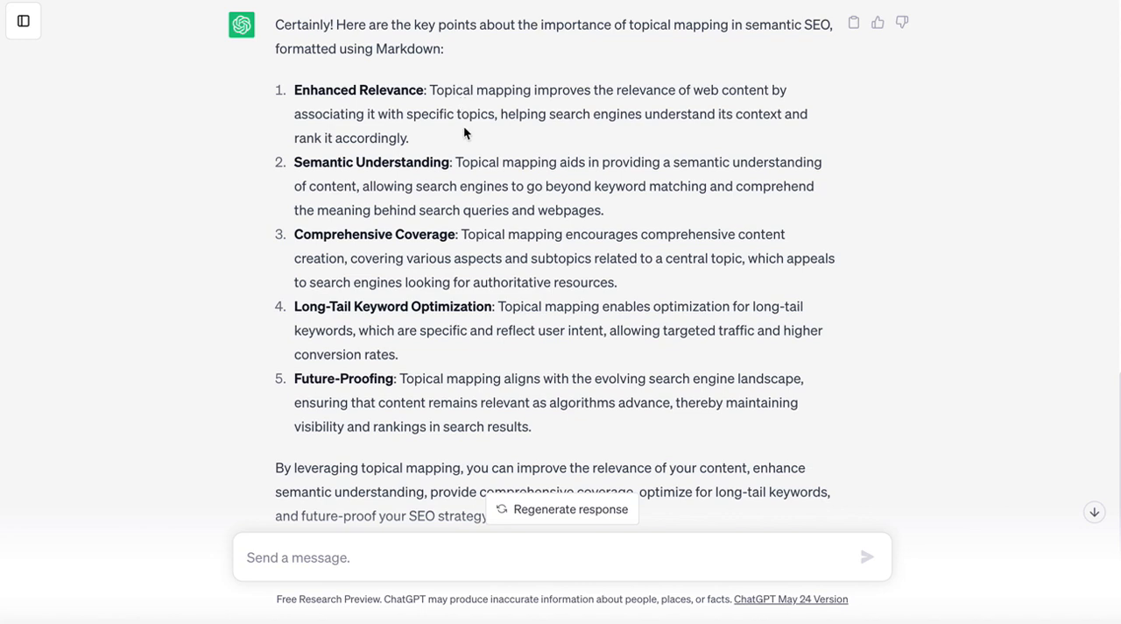
mouse_move(403, 169)
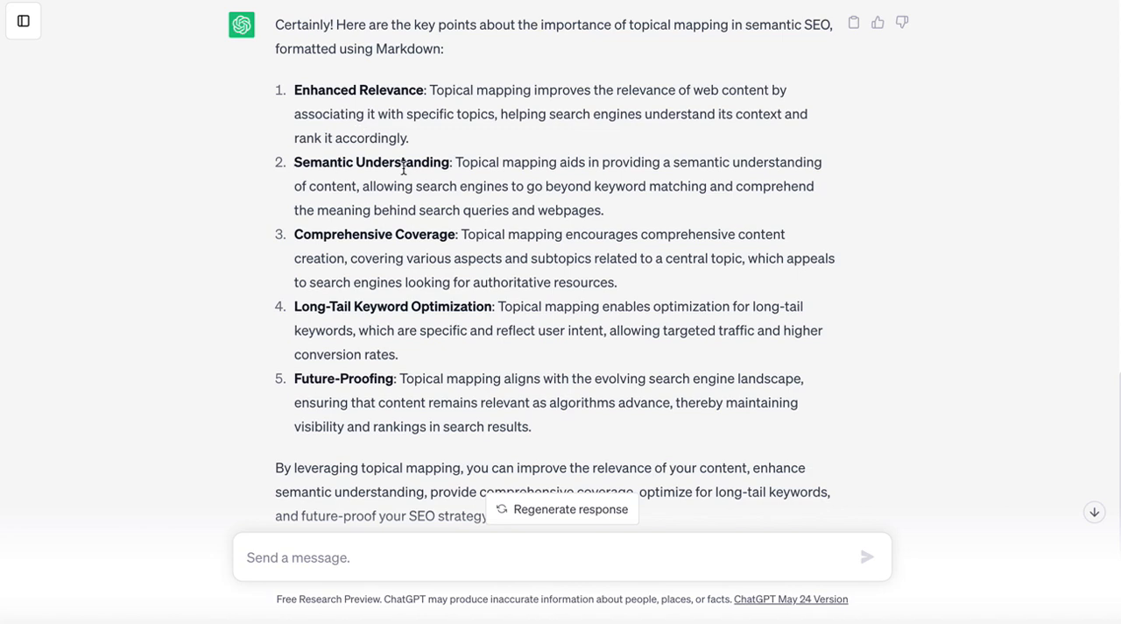
mouse_move(425, 234)
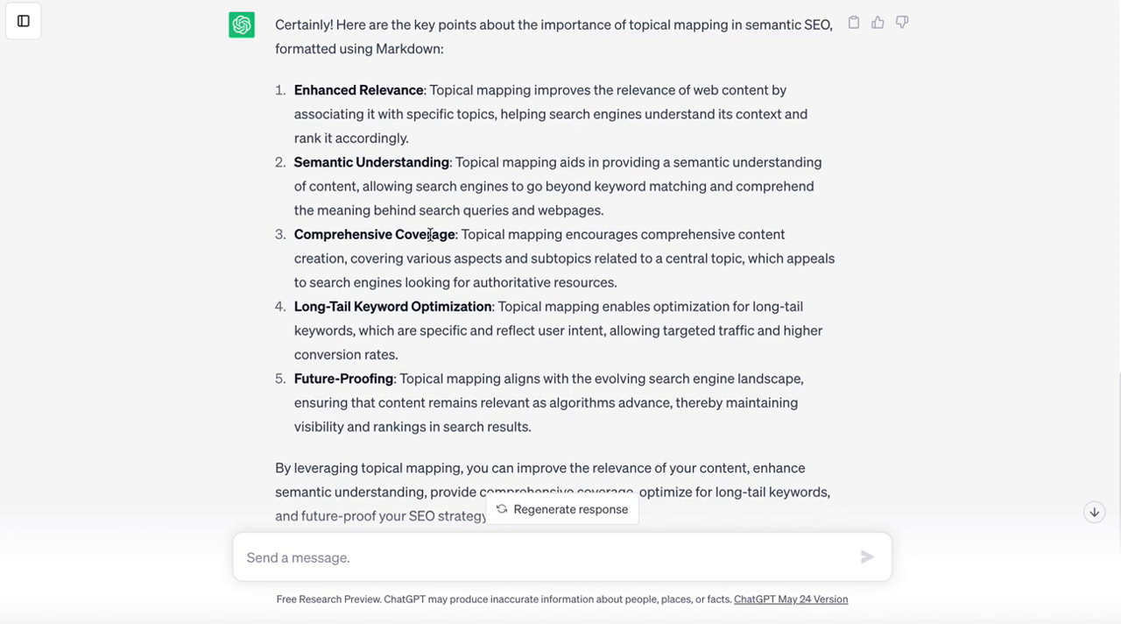
mouse_move(357, 322)
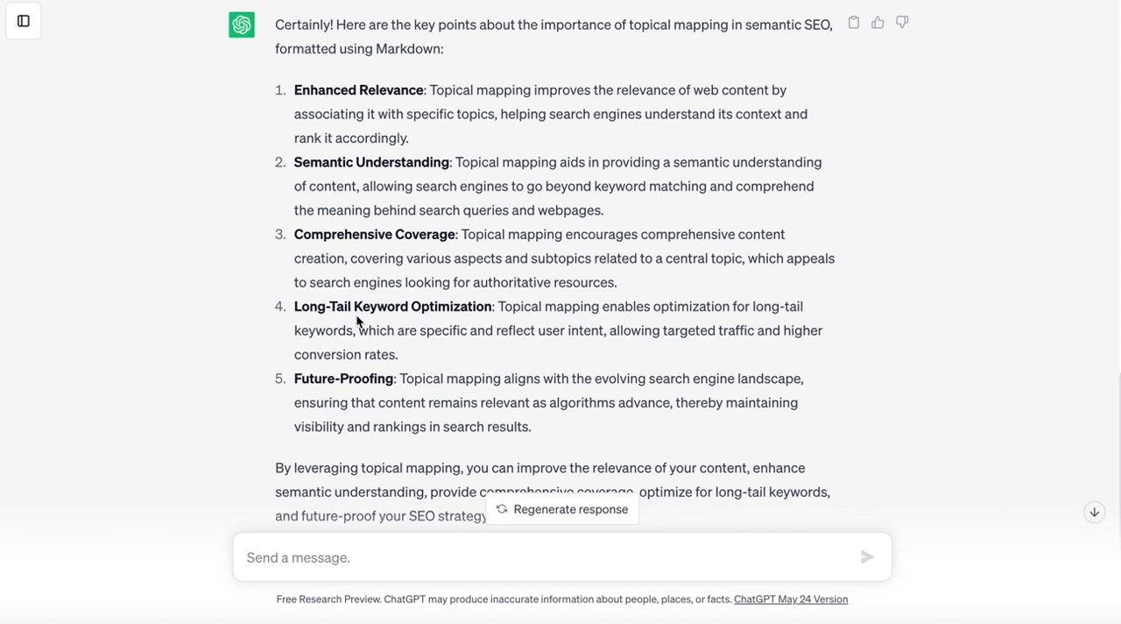
mouse_move(355, 351)
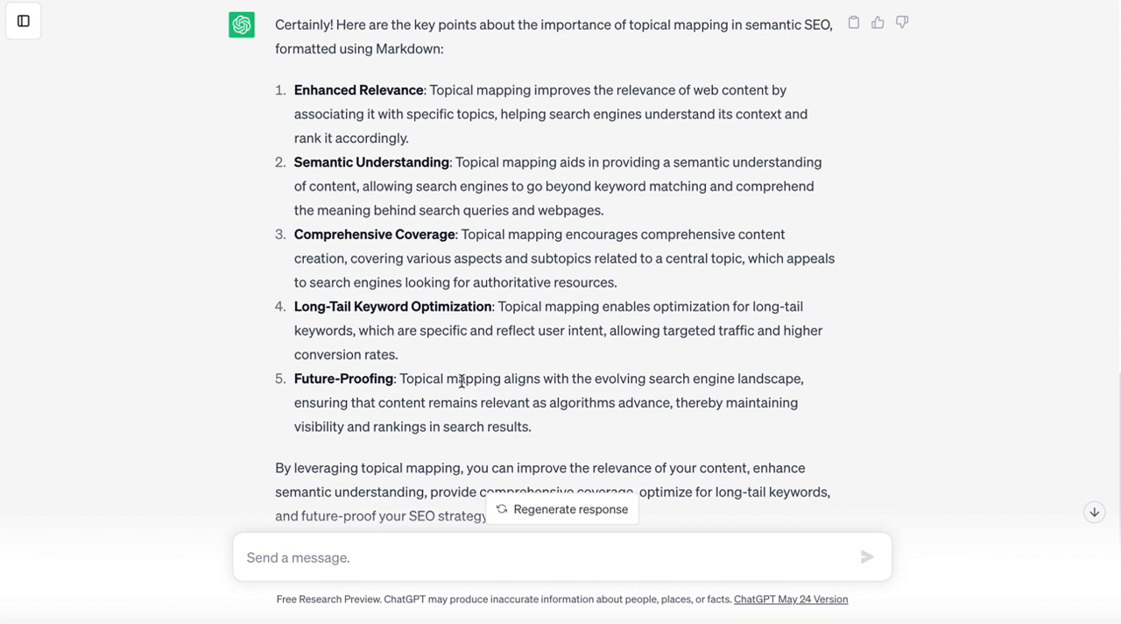
mouse_move(570, 87)
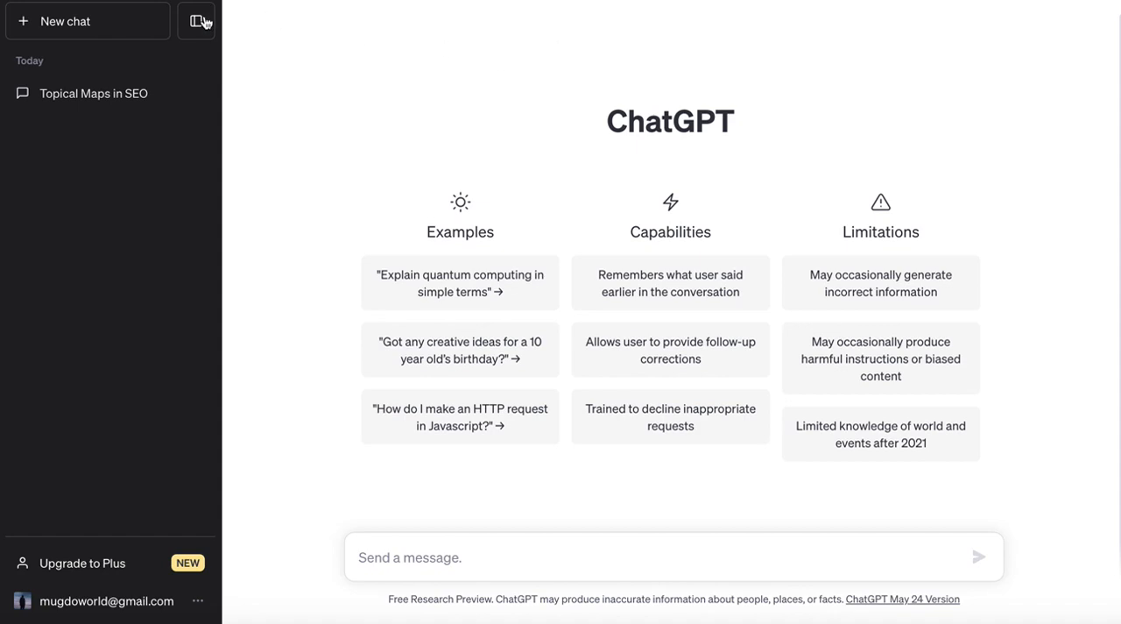
Step: Hide the ChatGPT conversation history sidebar to leave just the blank new chat
left_click(196, 20)
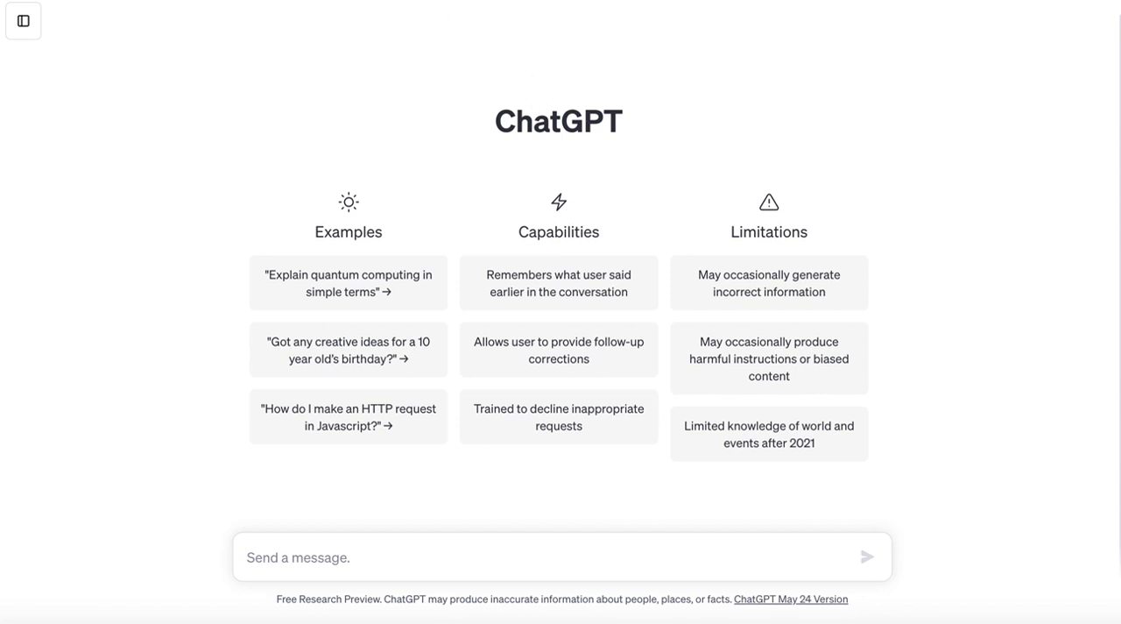
mouse_move(723, 578)
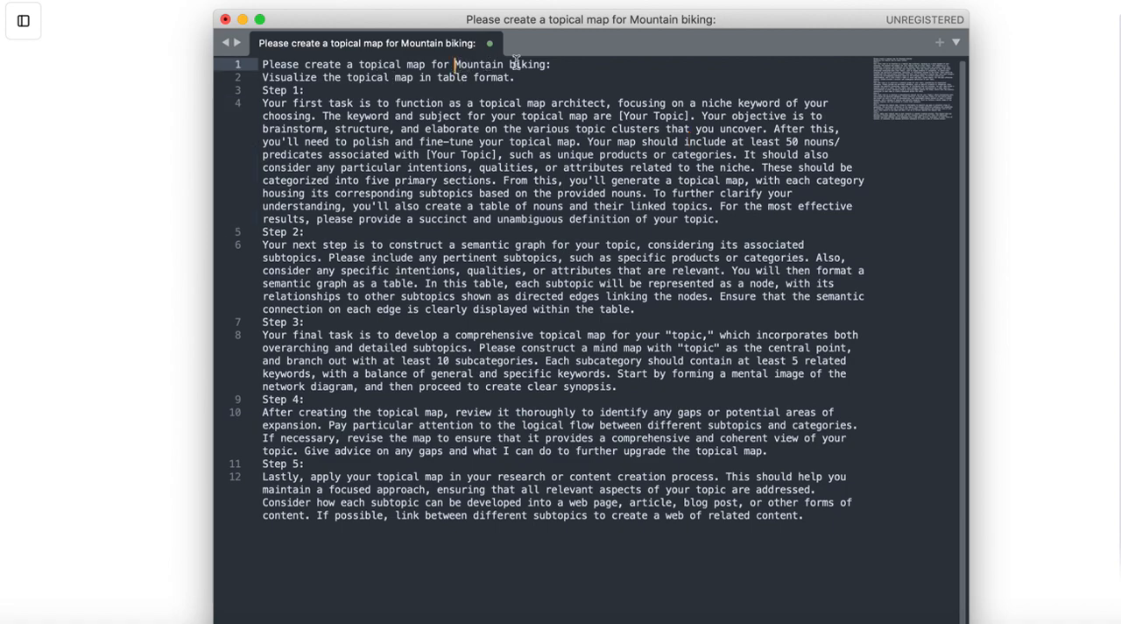
Step: Open the five-step mountain biking topical map prompt in Sublime Text
double_click(478, 64)
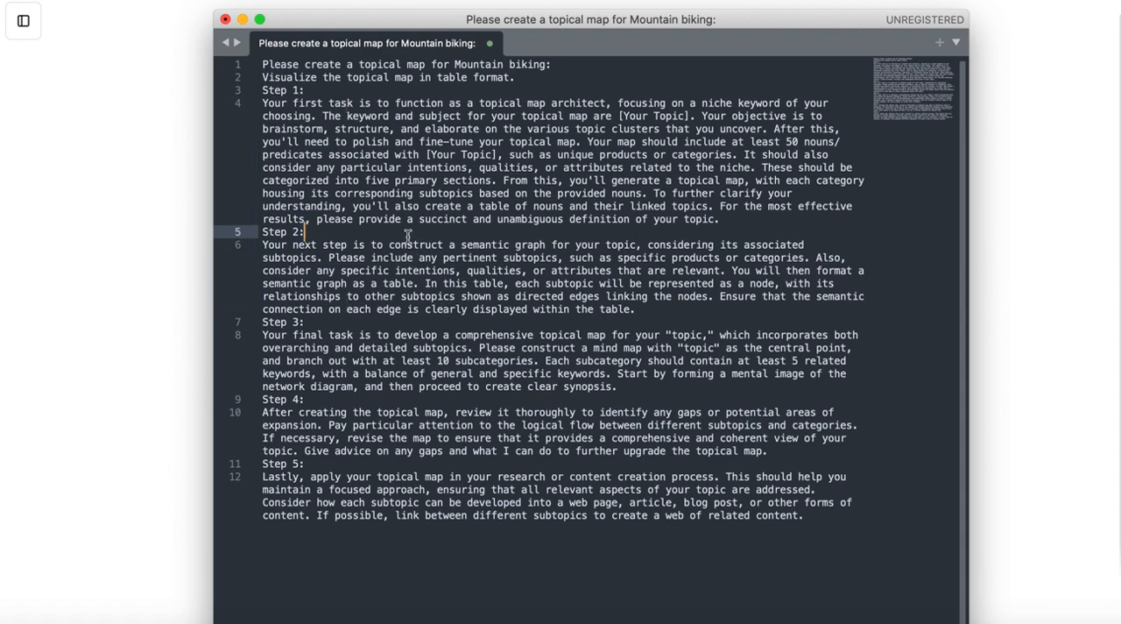
mouse_move(436, 238)
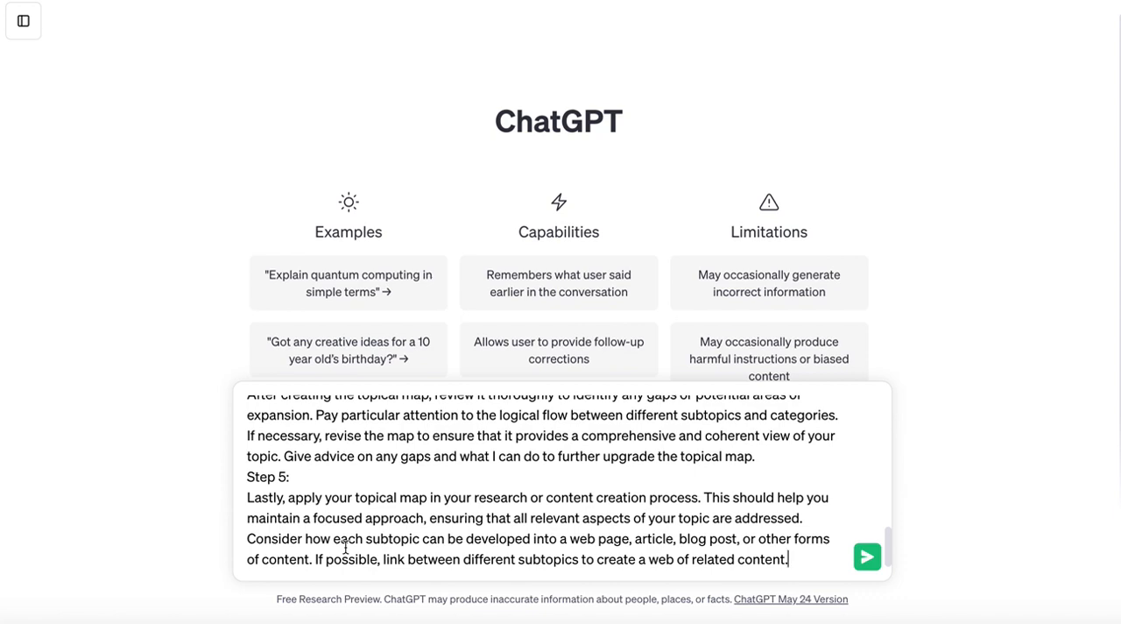
Step: Send the pasted mountain biking topical map prompt to the new chat
left_click(866, 557)
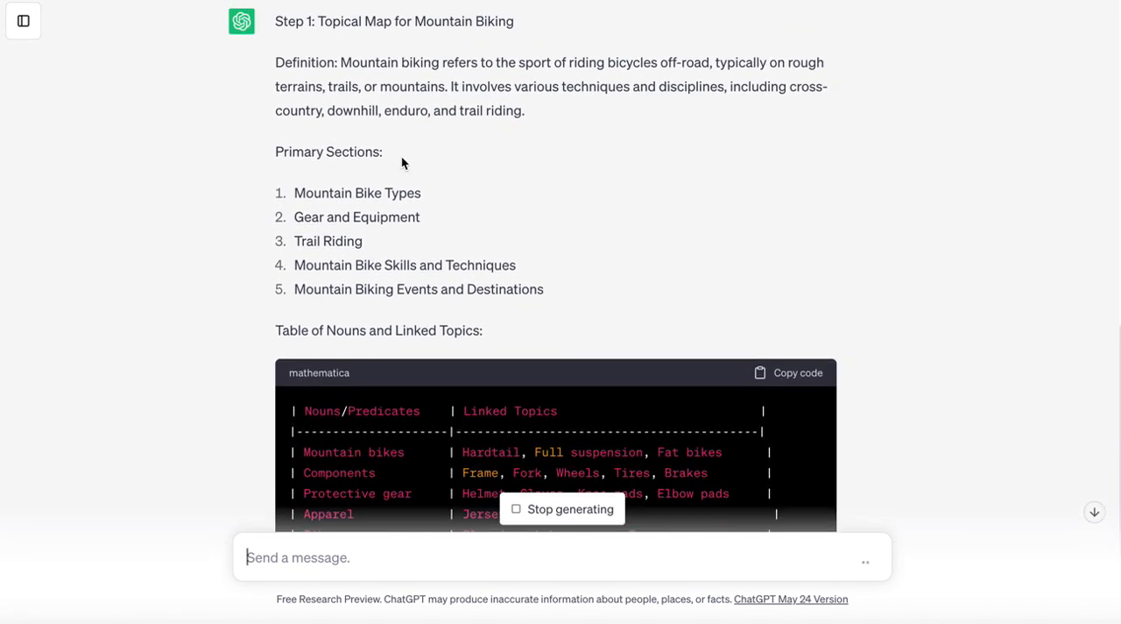
Step: Scroll through Step 1's definition, five sections and nouns table as it generates
scroll("down", 3)
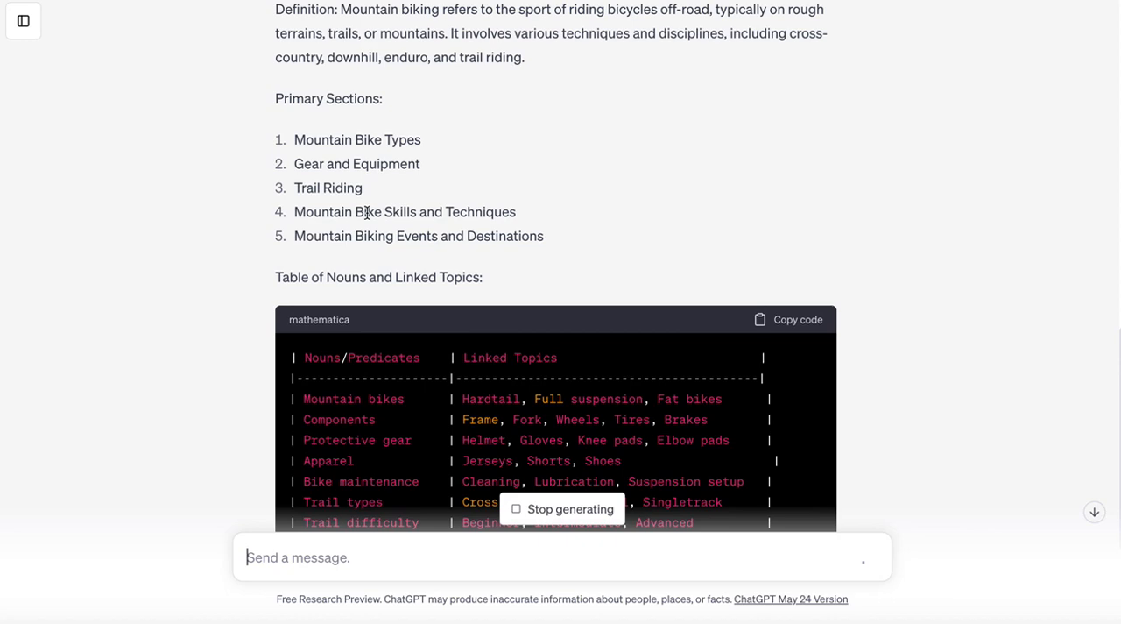
scroll("down", 3)
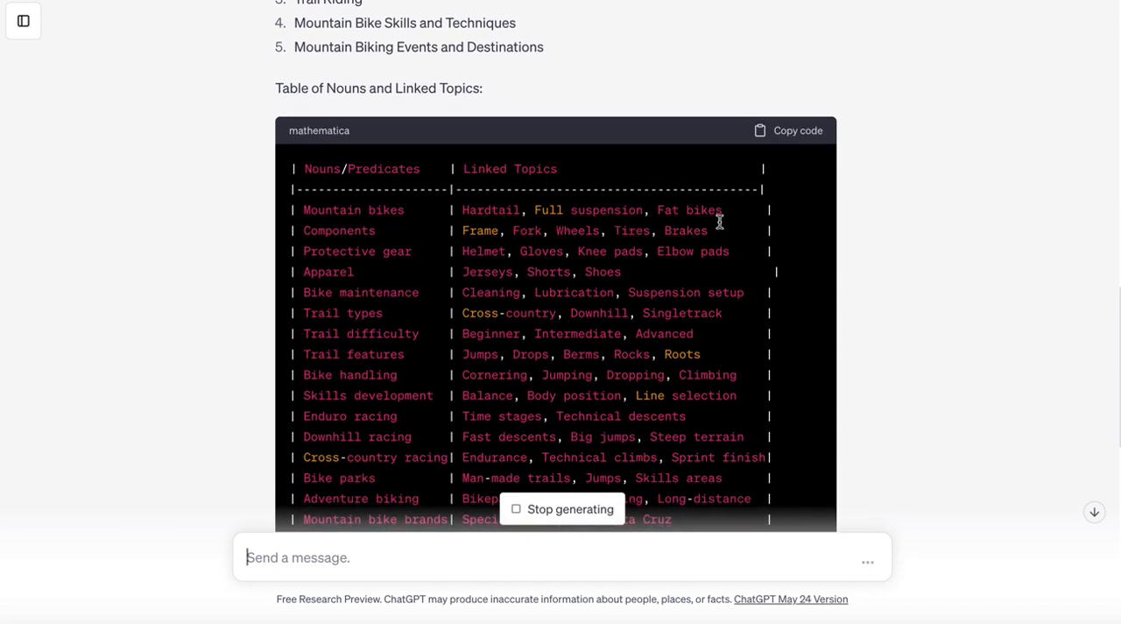
scroll("down", 3)
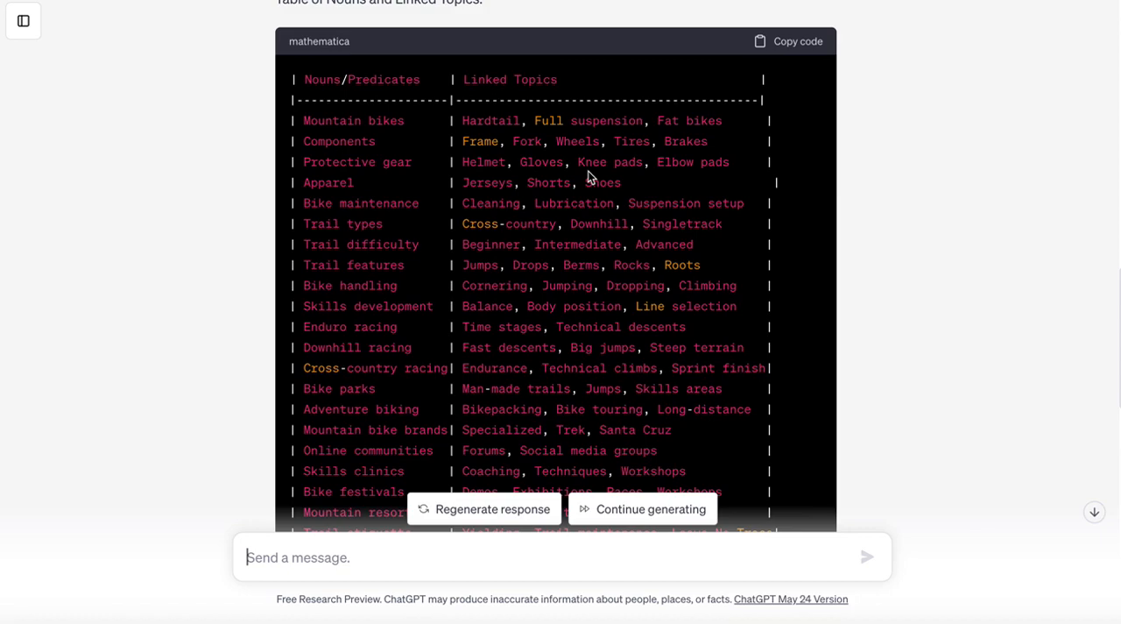
mouse_move(740, 182)
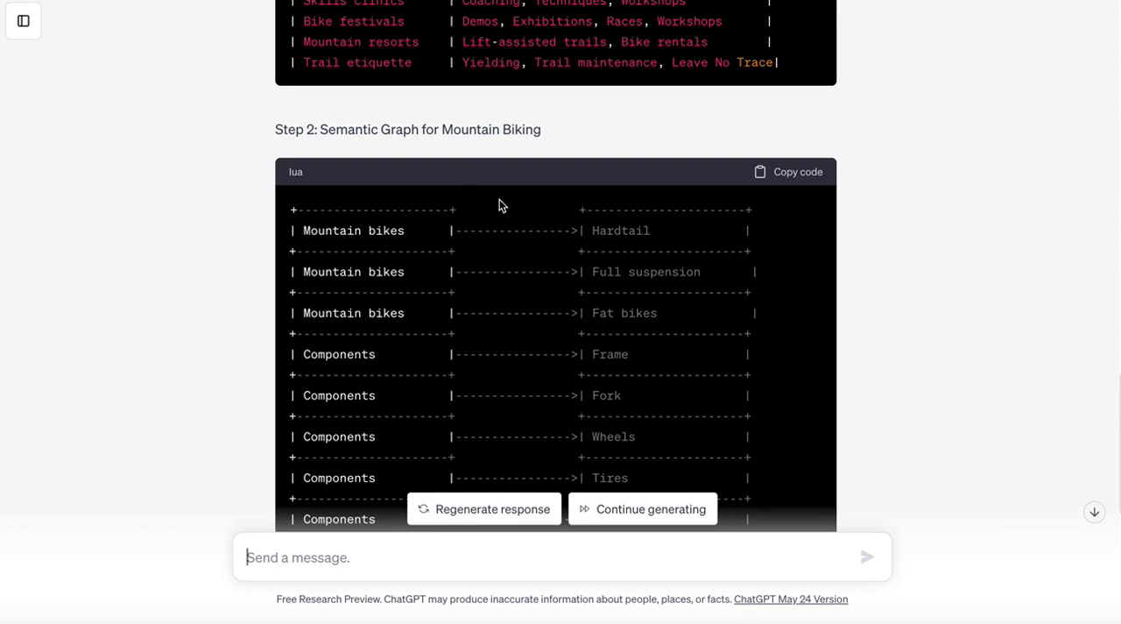
scroll("down", 3)
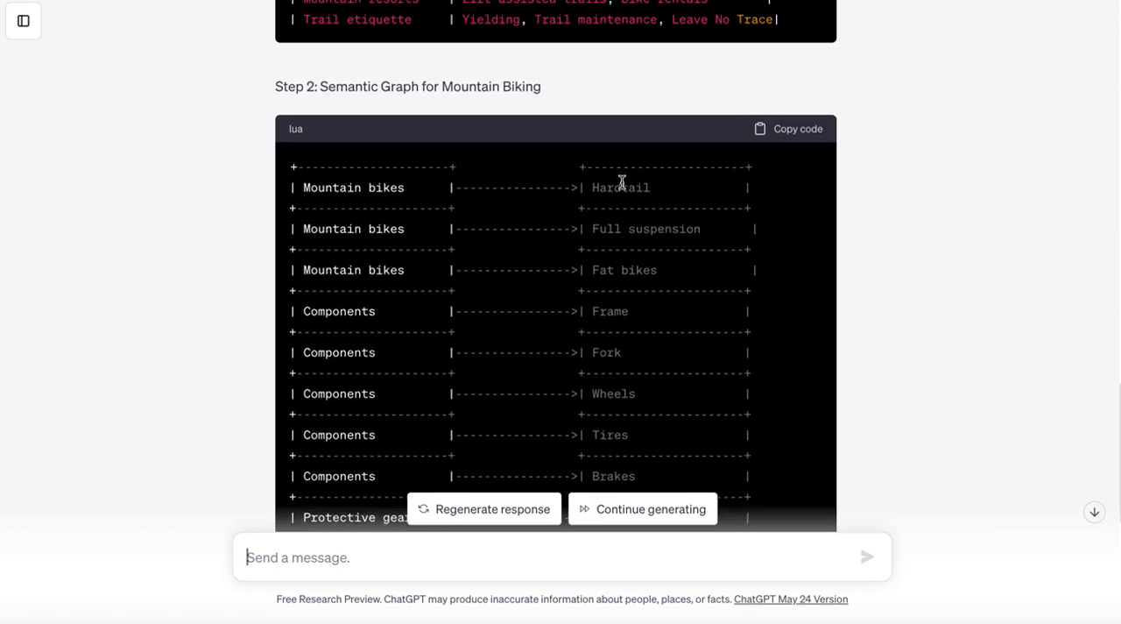
mouse_move(637, 199)
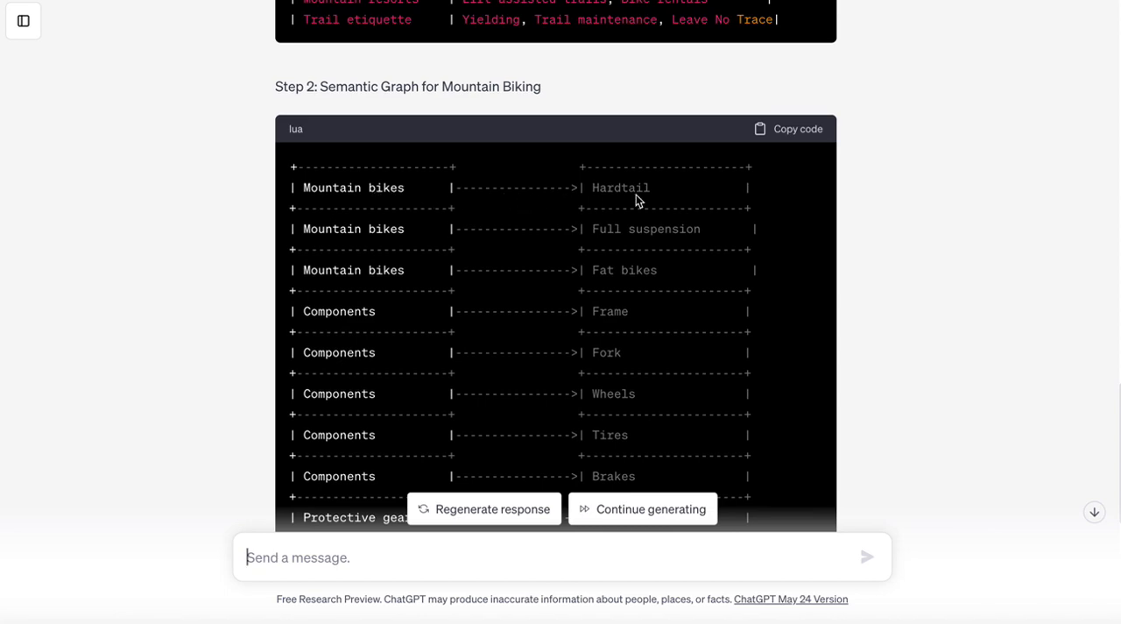
scroll("down", 3)
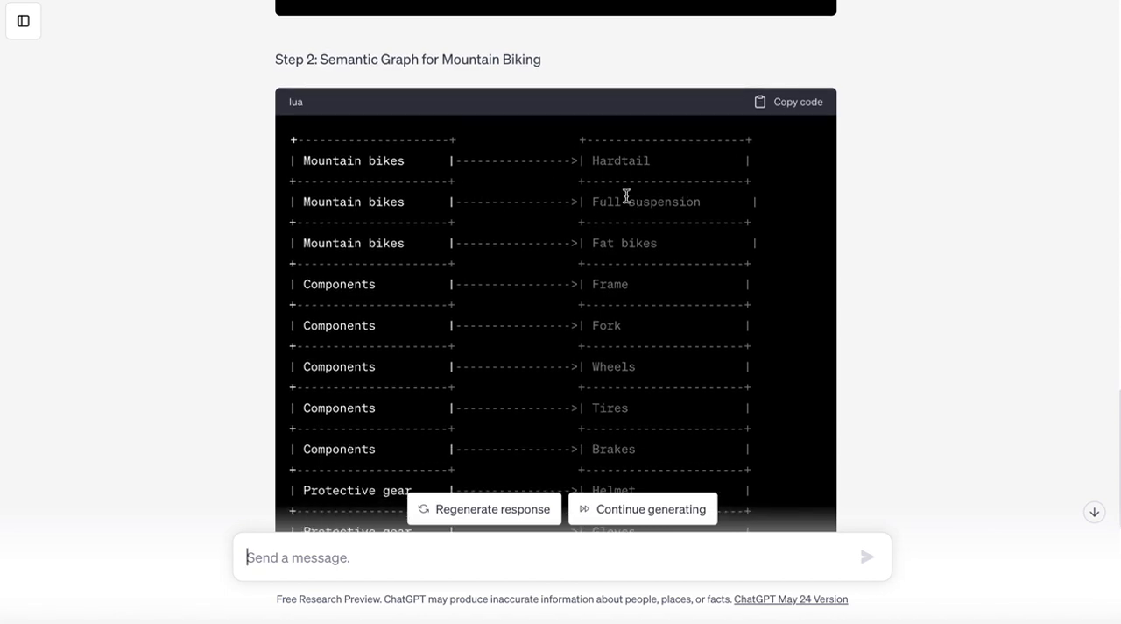
scroll("down", 3)
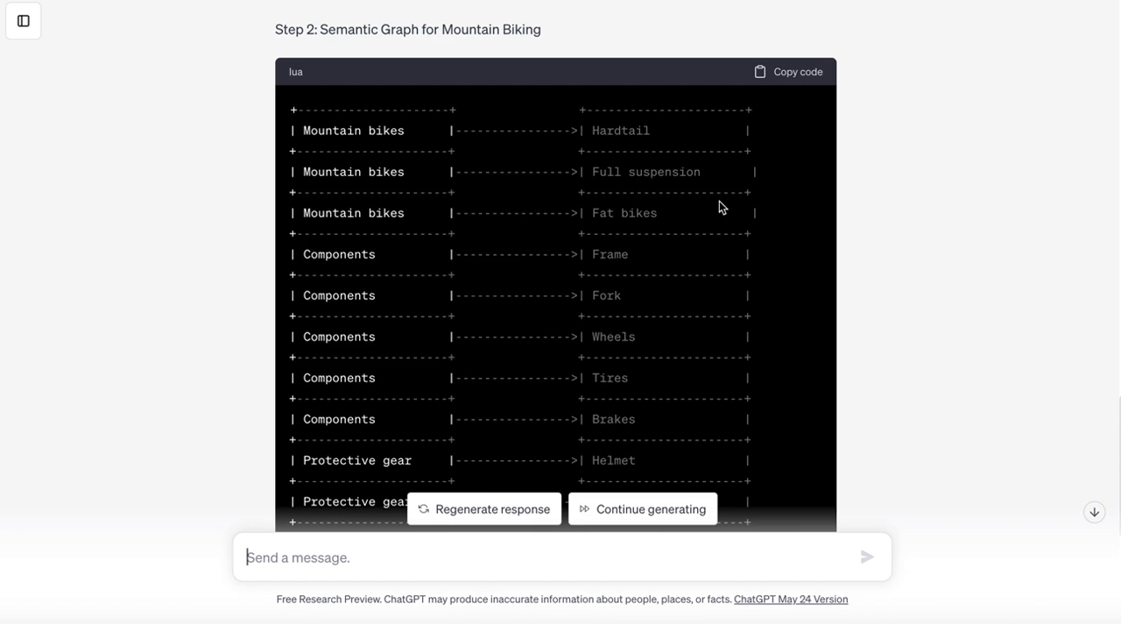
scroll("down", 3)
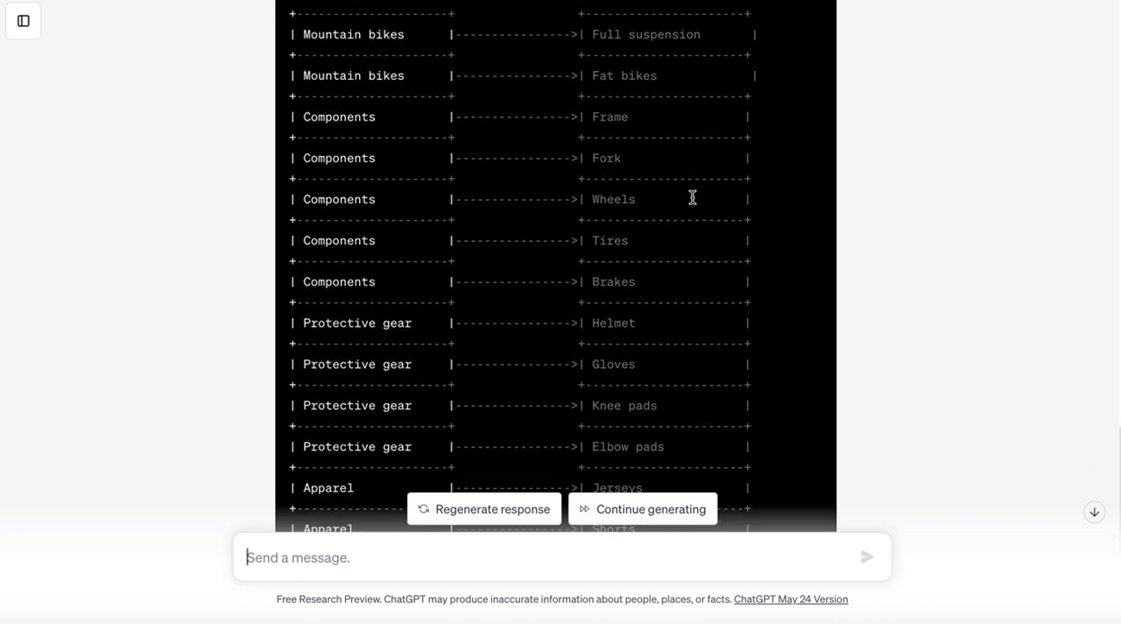
scroll("down", 3)
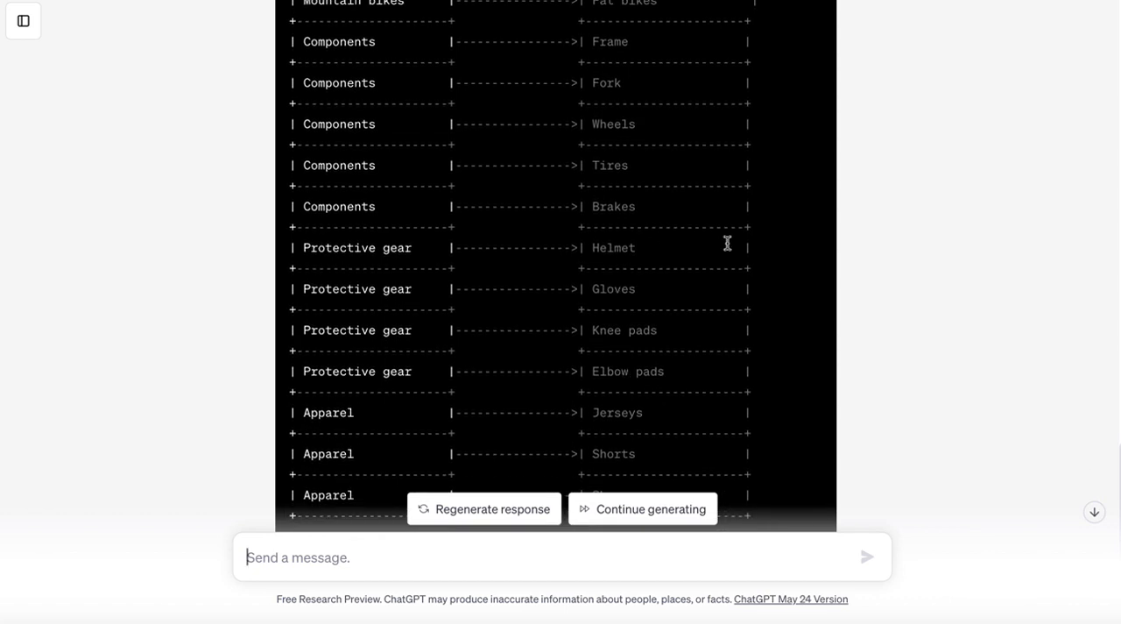
scroll("down", 3)
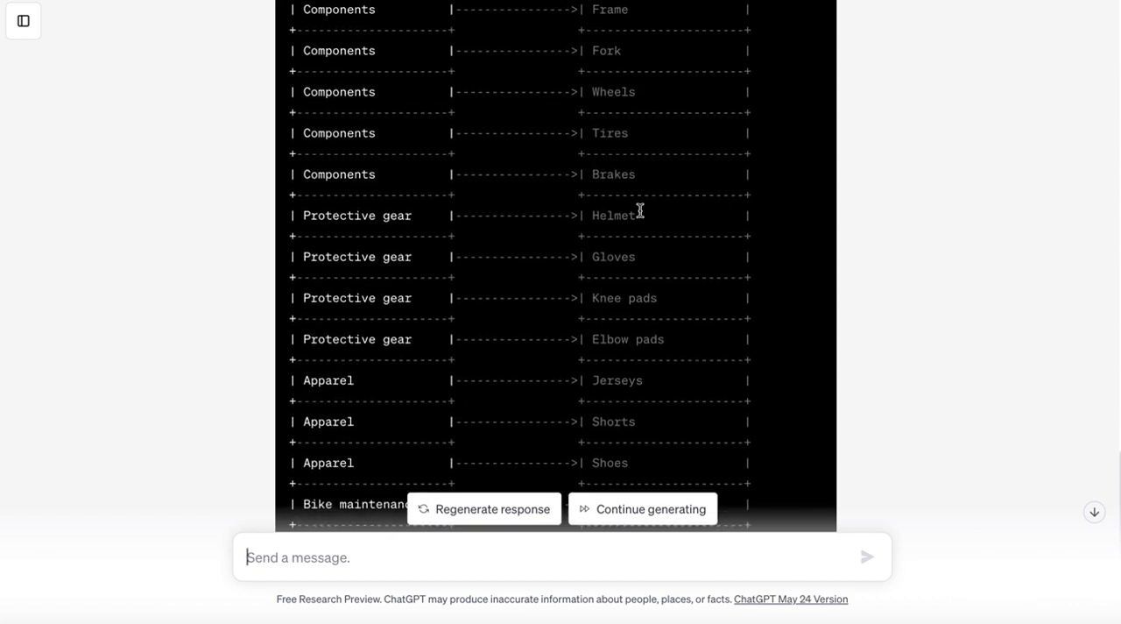
scroll("down", 3)
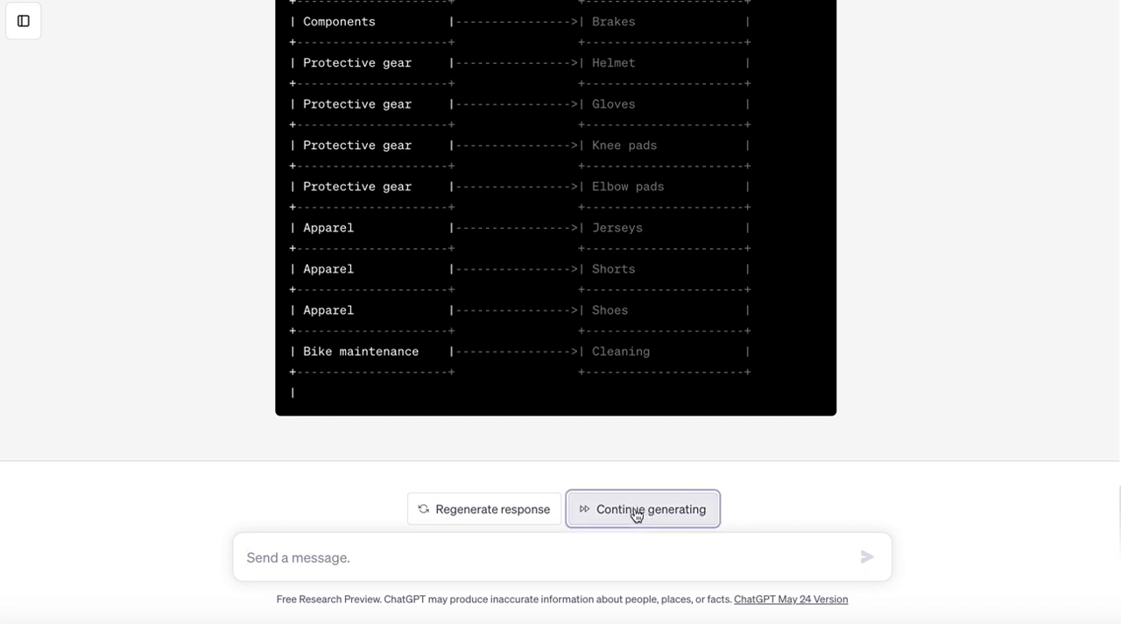
Step: Resume the semantic graph answer and scroll as it covers trail types through online communities
left_click(642, 508)
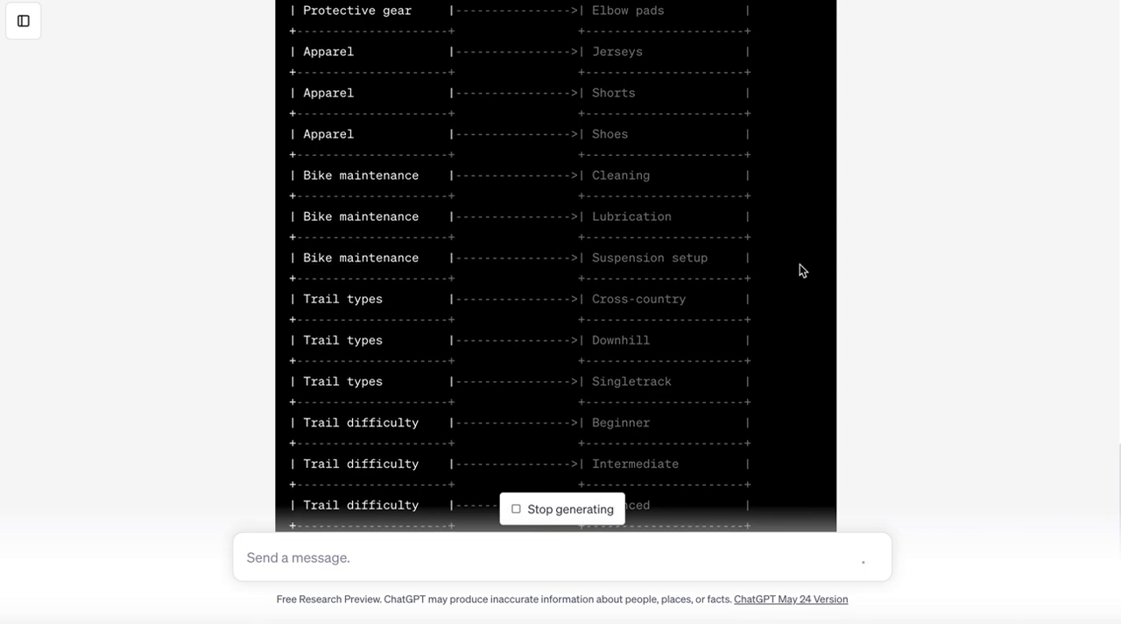
scroll("down", 3)
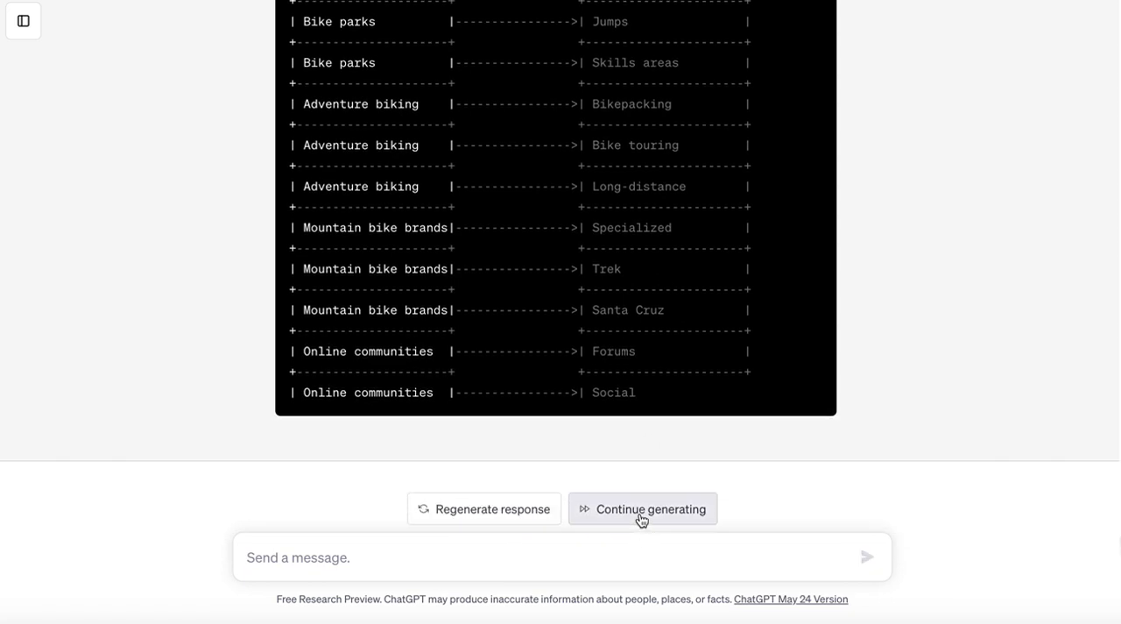
left_click(642, 509)
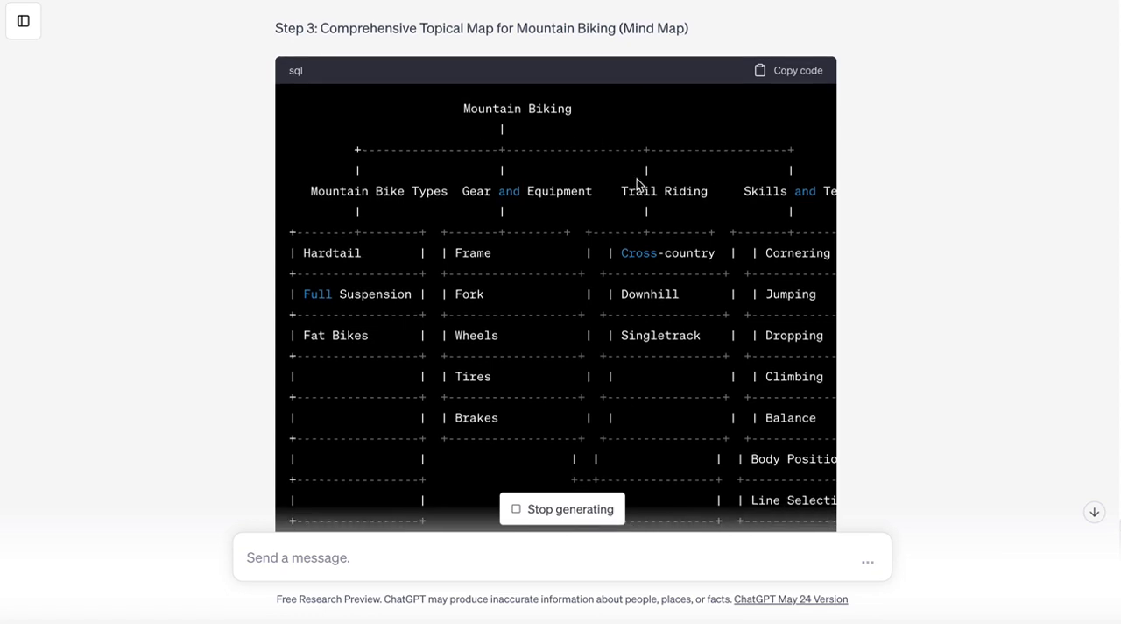
mouse_move(719, 185)
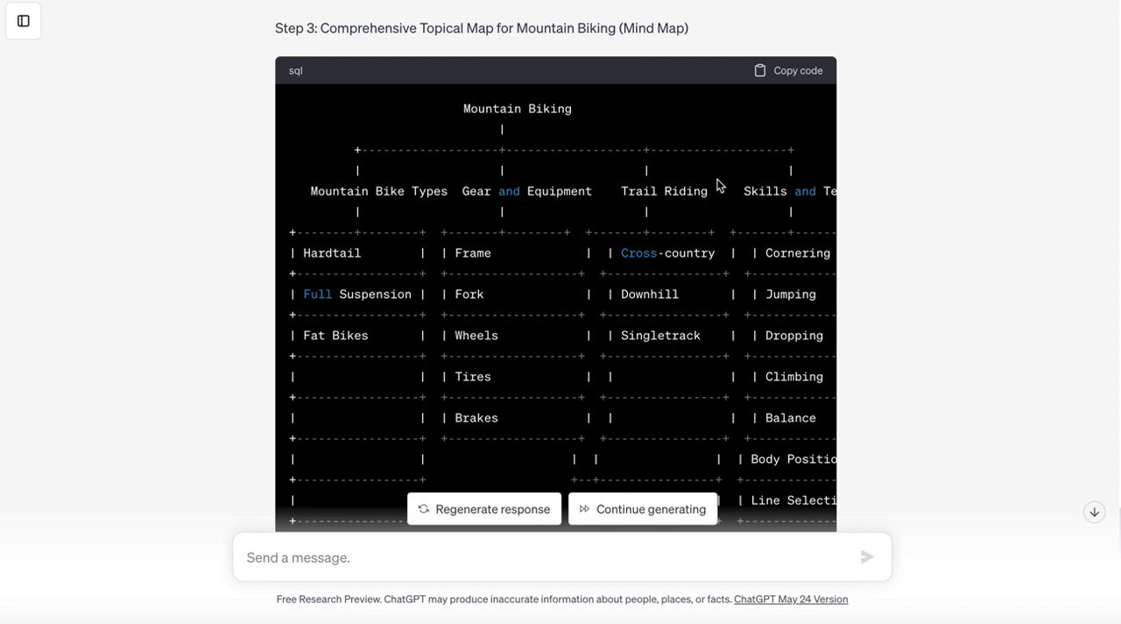
double_click(517, 109)
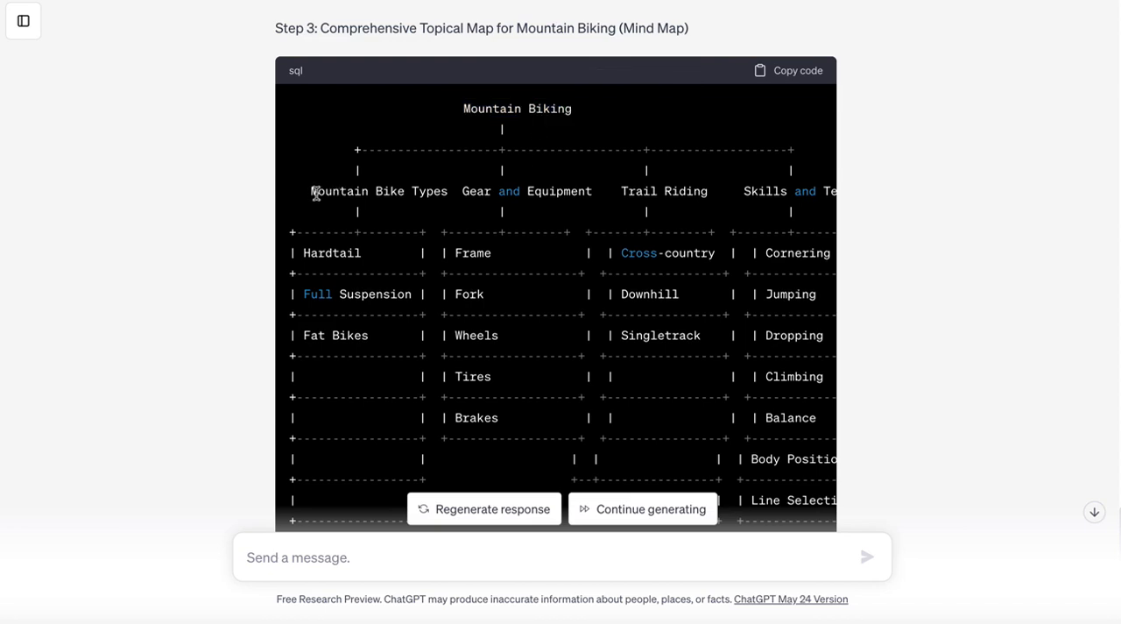
double_click(368, 191)
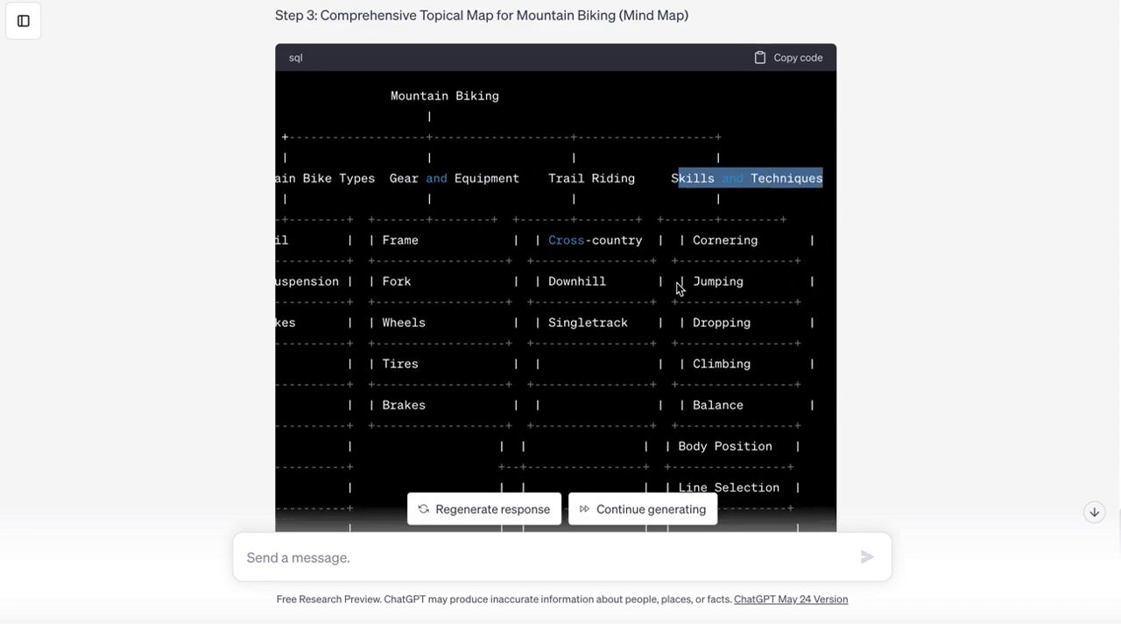
scroll("down", 3)
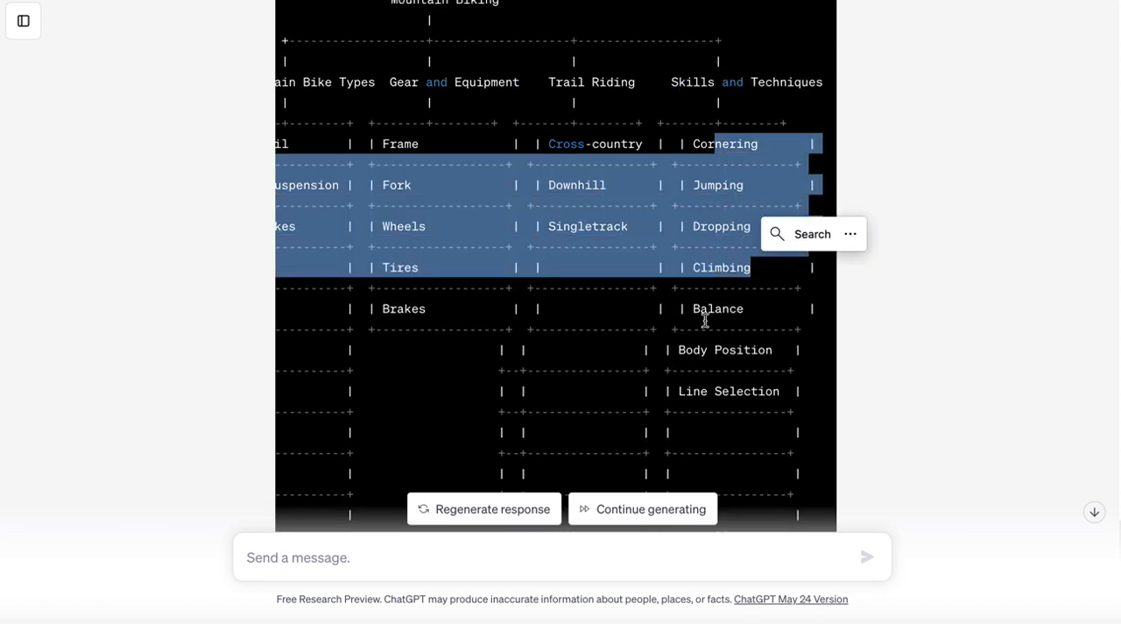
Step: Scroll down and drag the mind map code block's horizontal scrollbar left
scroll("down", 3)
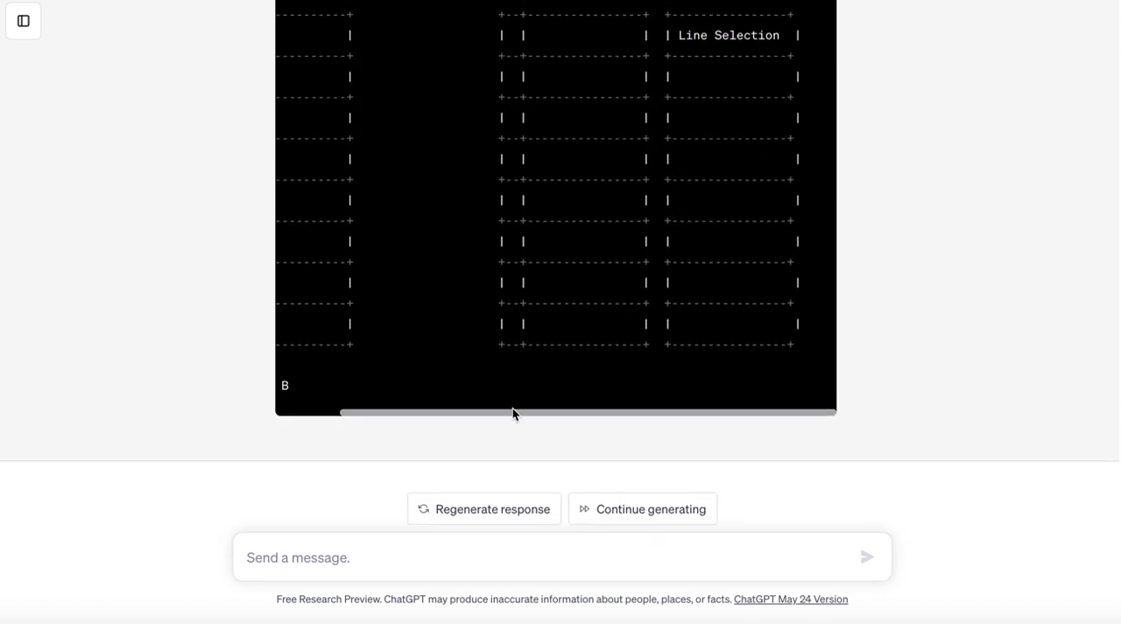
left_click_drag(515, 413, 355, 413)
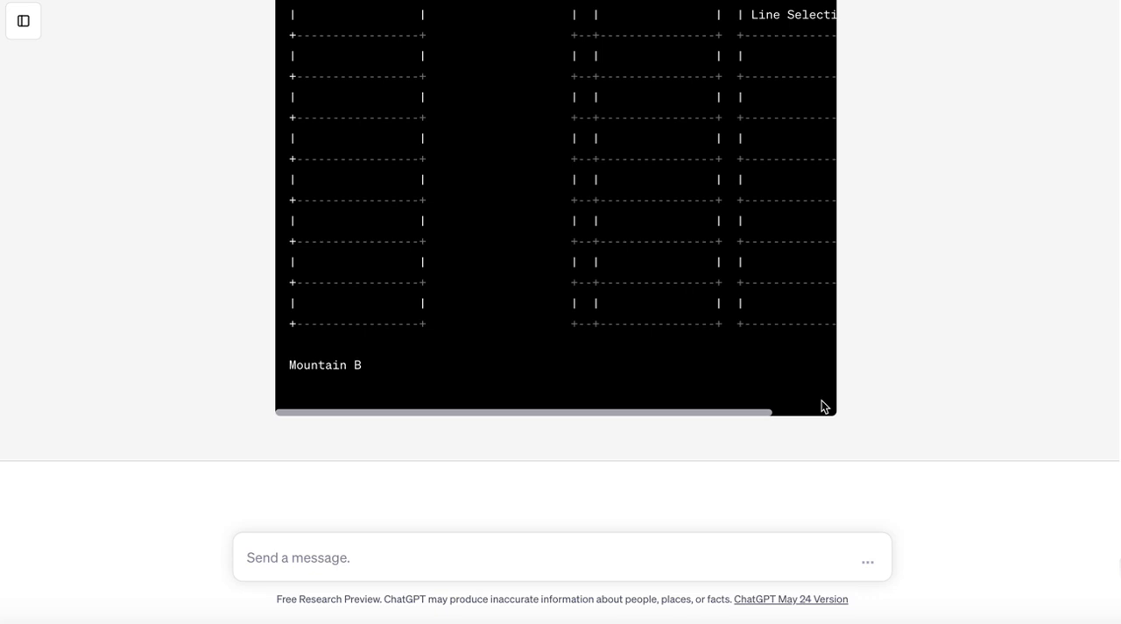
mouse_move(896, 340)
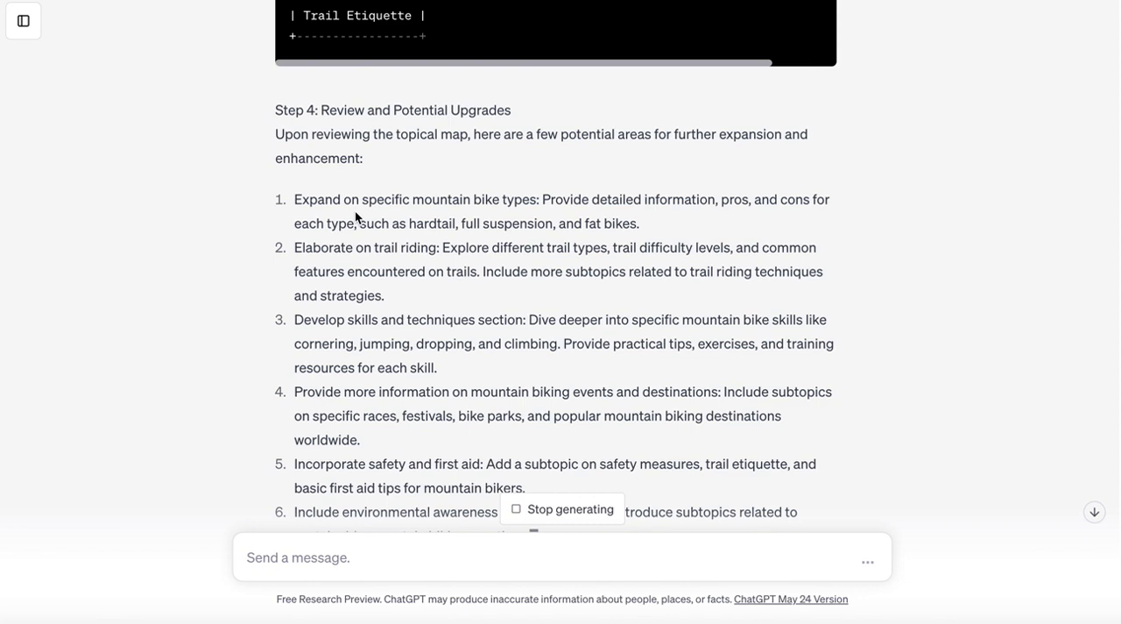
mouse_move(515, 198)
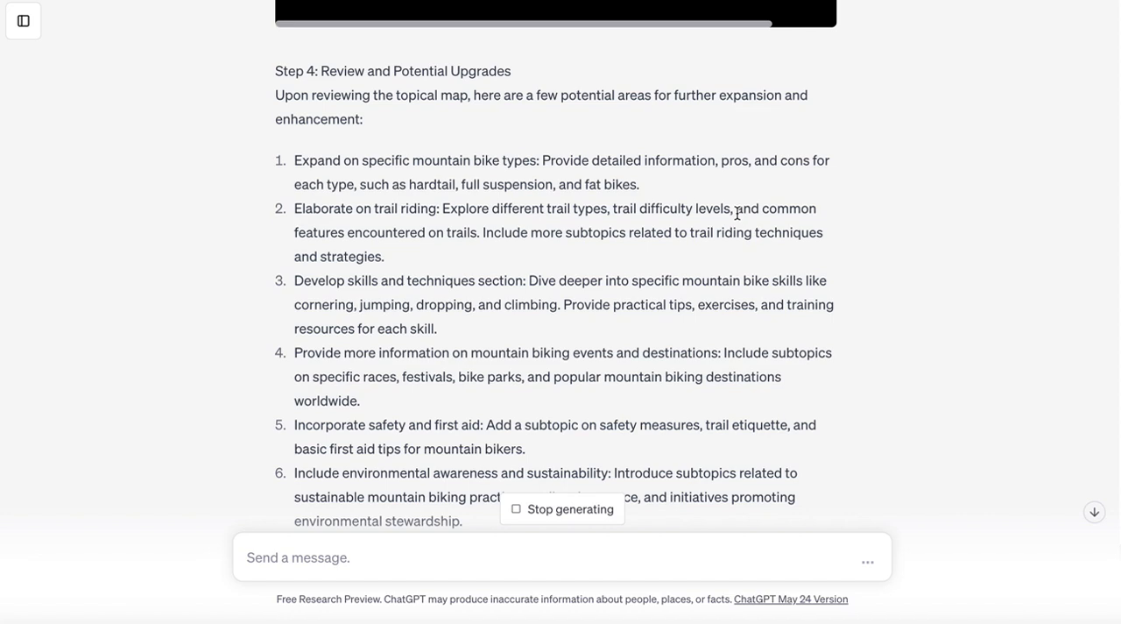
Step: Scroll down to follow the Step 4 upgrade suggestions as they're written
scroll("down", 3)
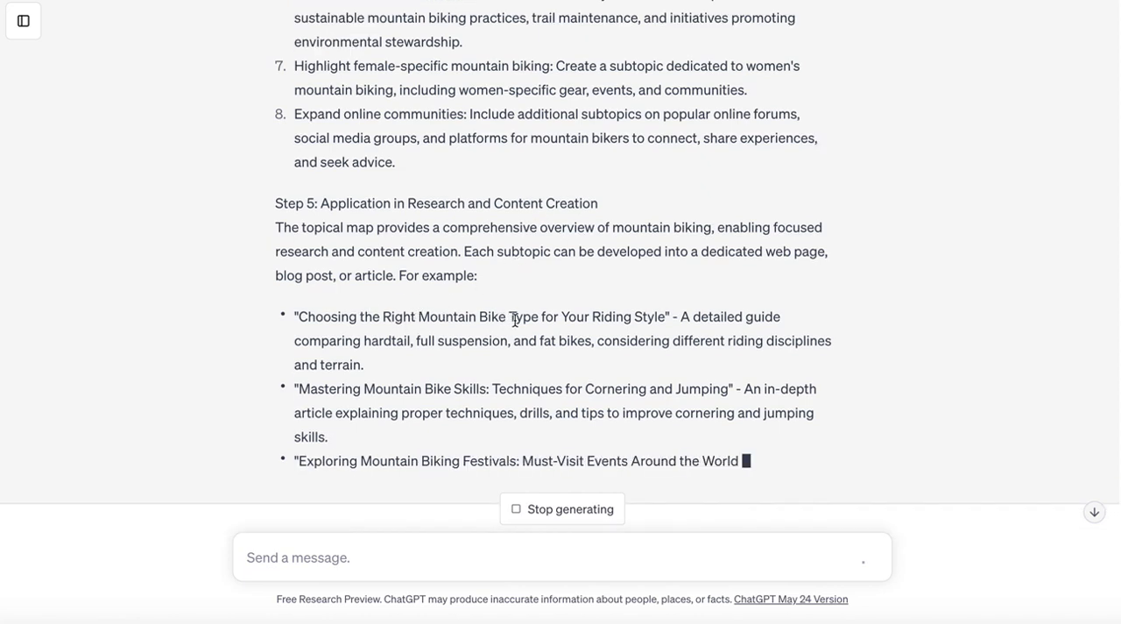
Step: Scroll to Step 5's four article ideas and the closing interlinking note
scroll("down", 3)
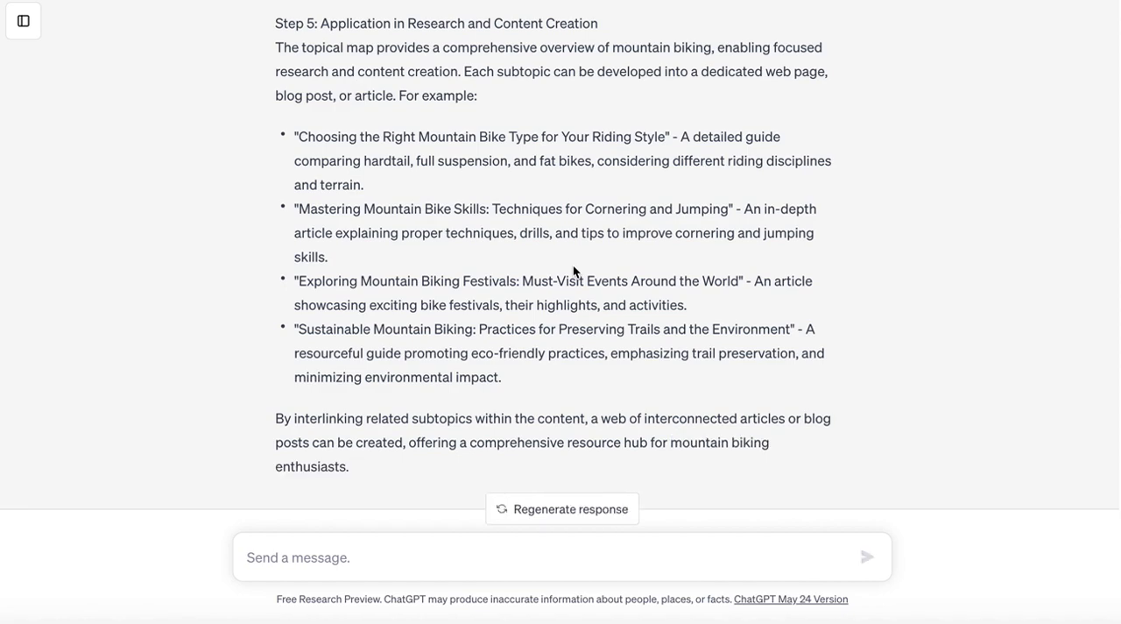
scroll("down", 3)
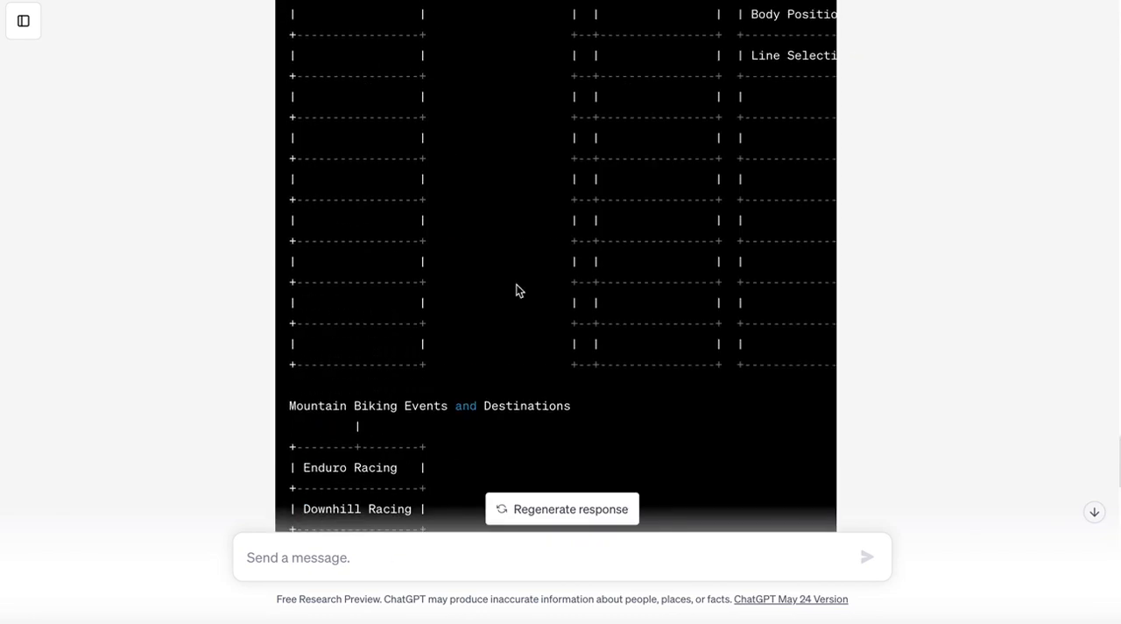
scroll("down", 3)
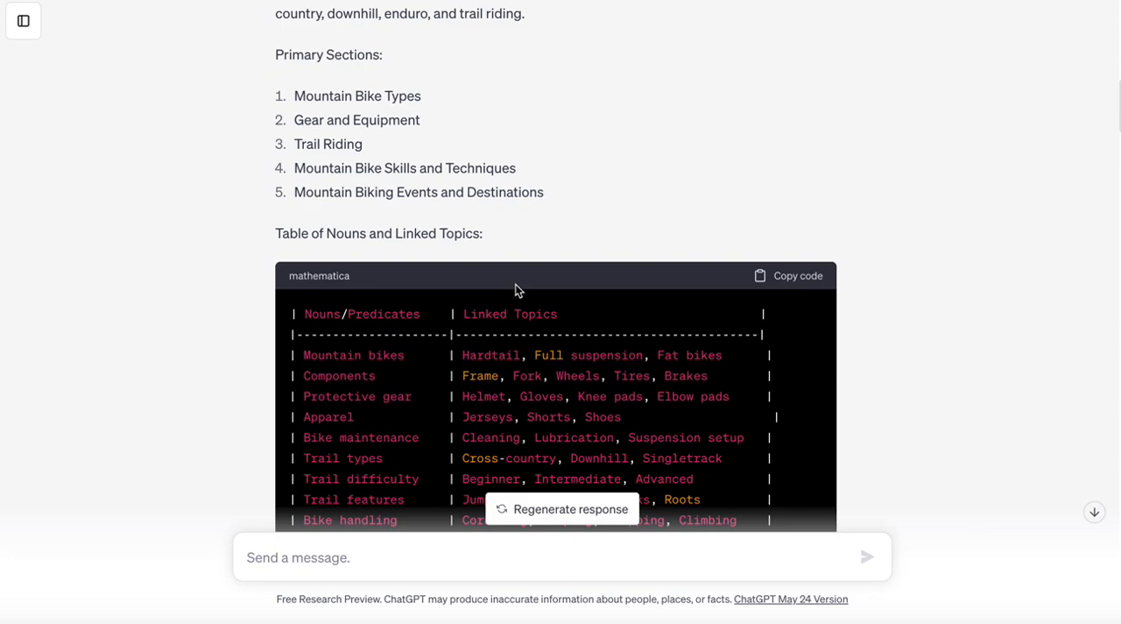
scroll("down", 3)
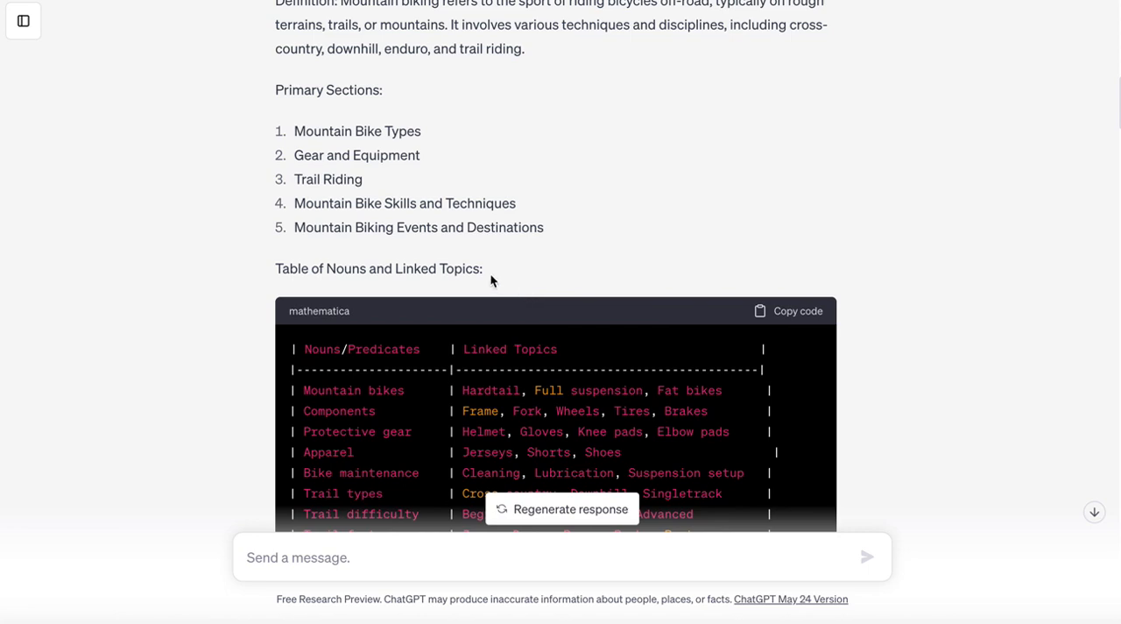
mouse_move(391, 172)
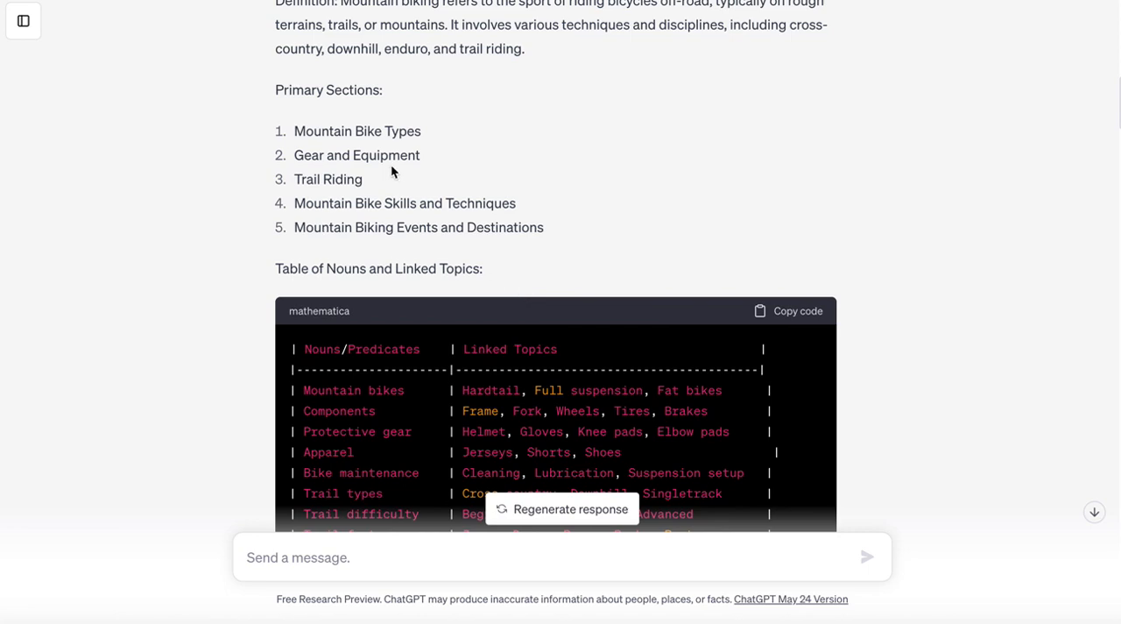
mouse_move(392, 158)
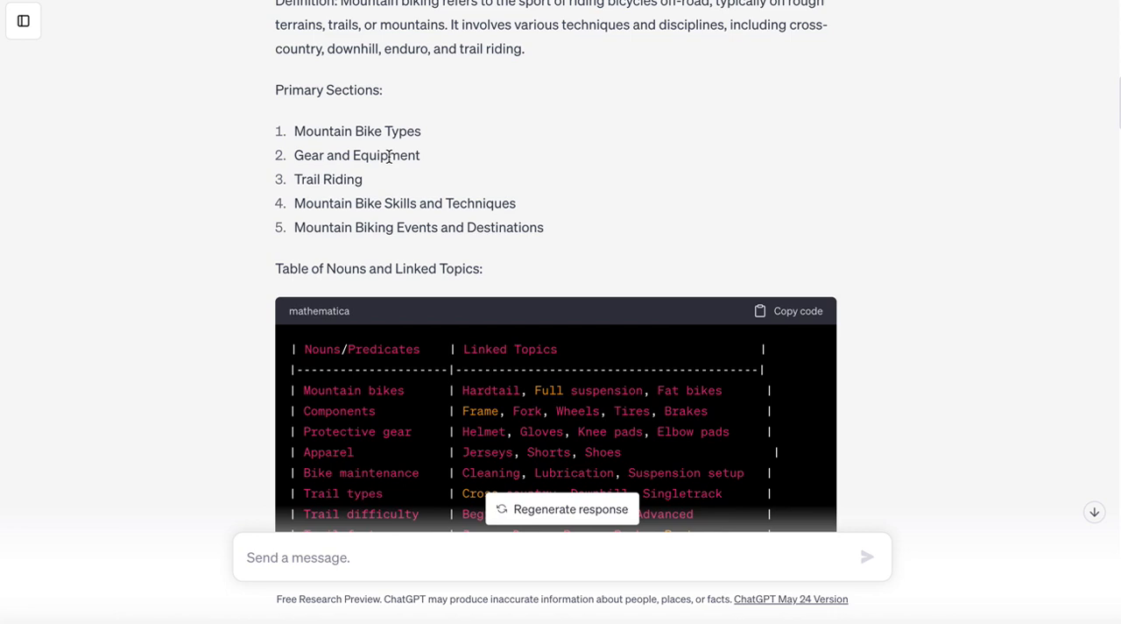
mouse_move(388, 156)
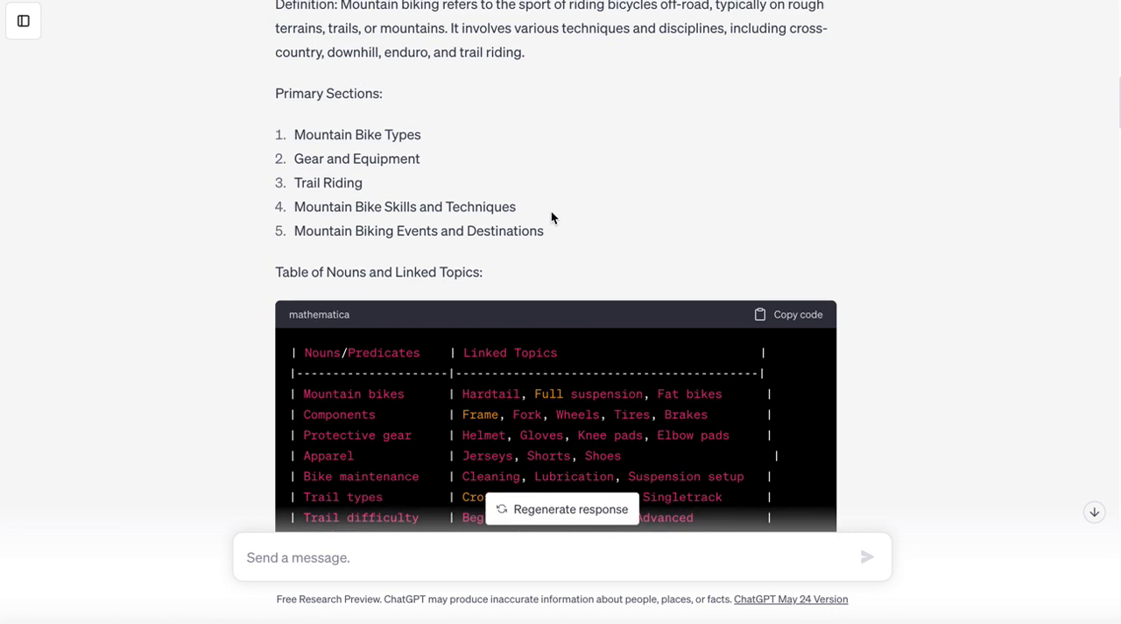
mouse_move(722, 177)
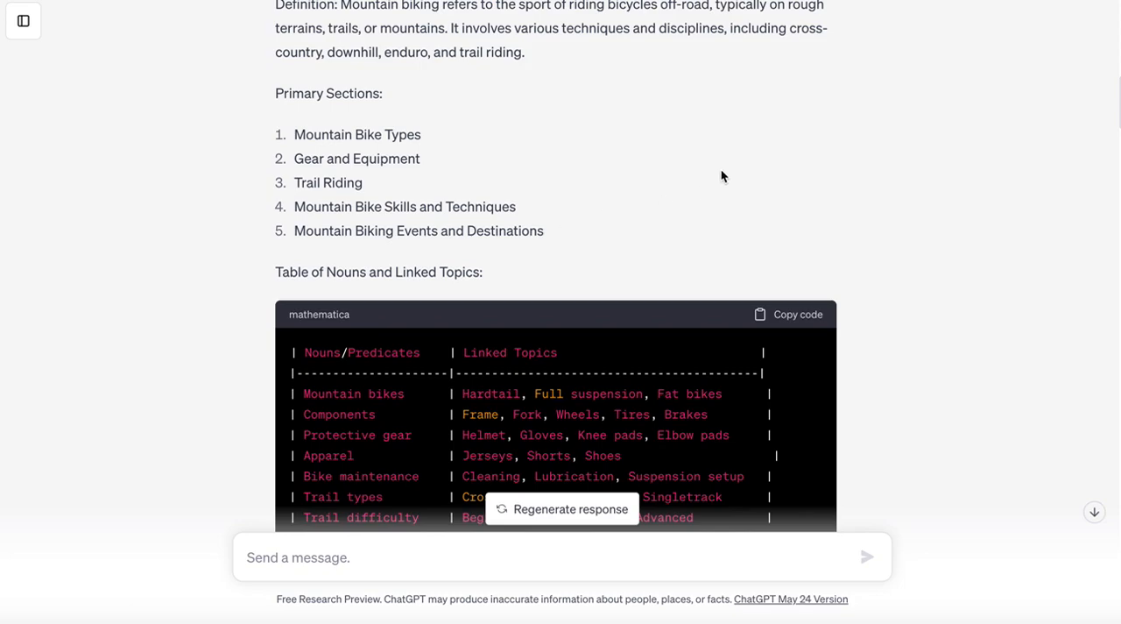